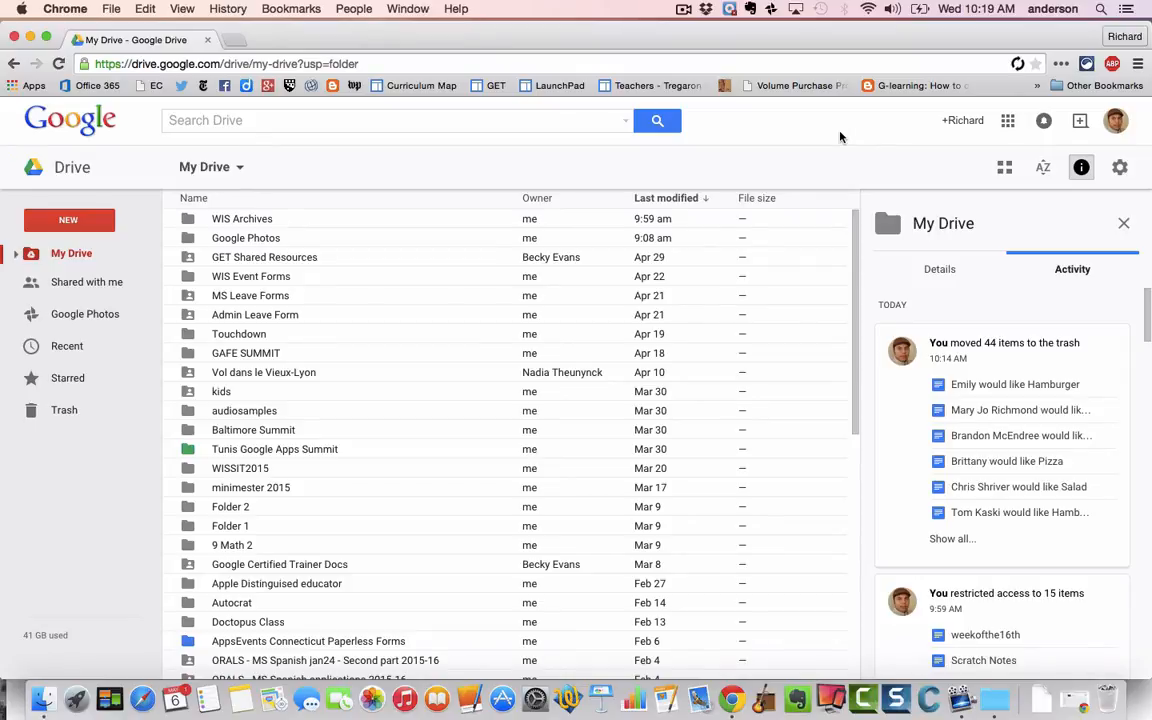
pyautogui.moveTo(156, 219)
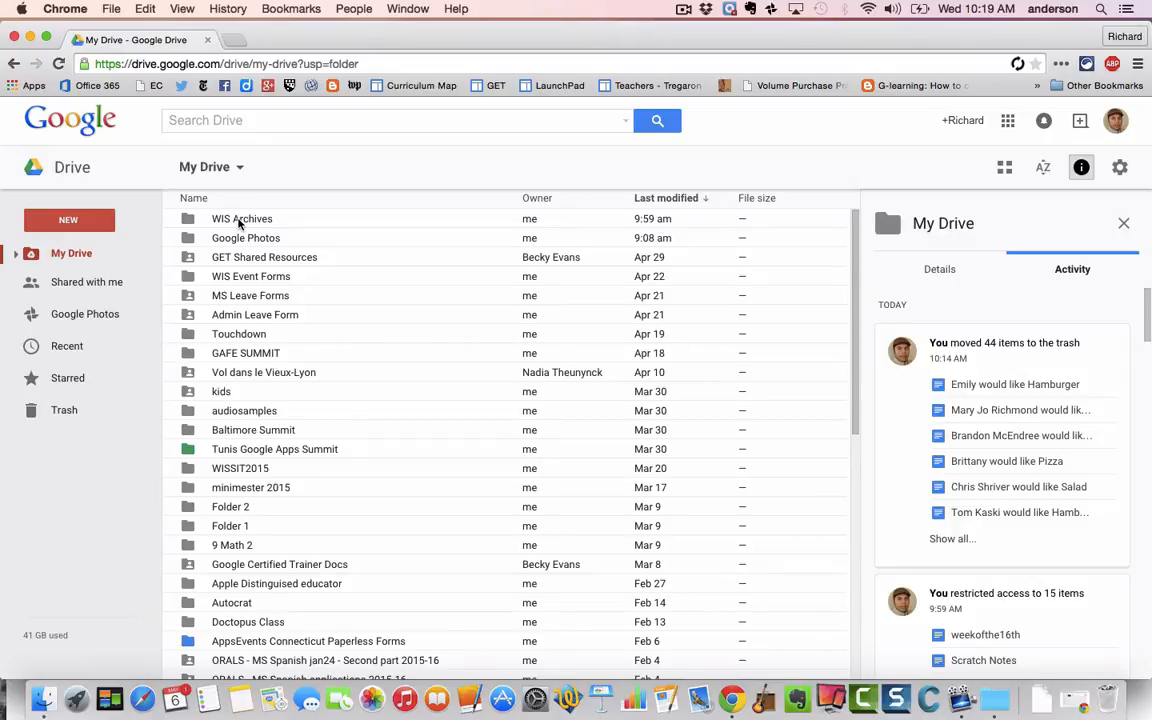
# Look inside the WIS Archives folder, then return to My Drive and select it
pyautogui.doubleClick(242, 218)
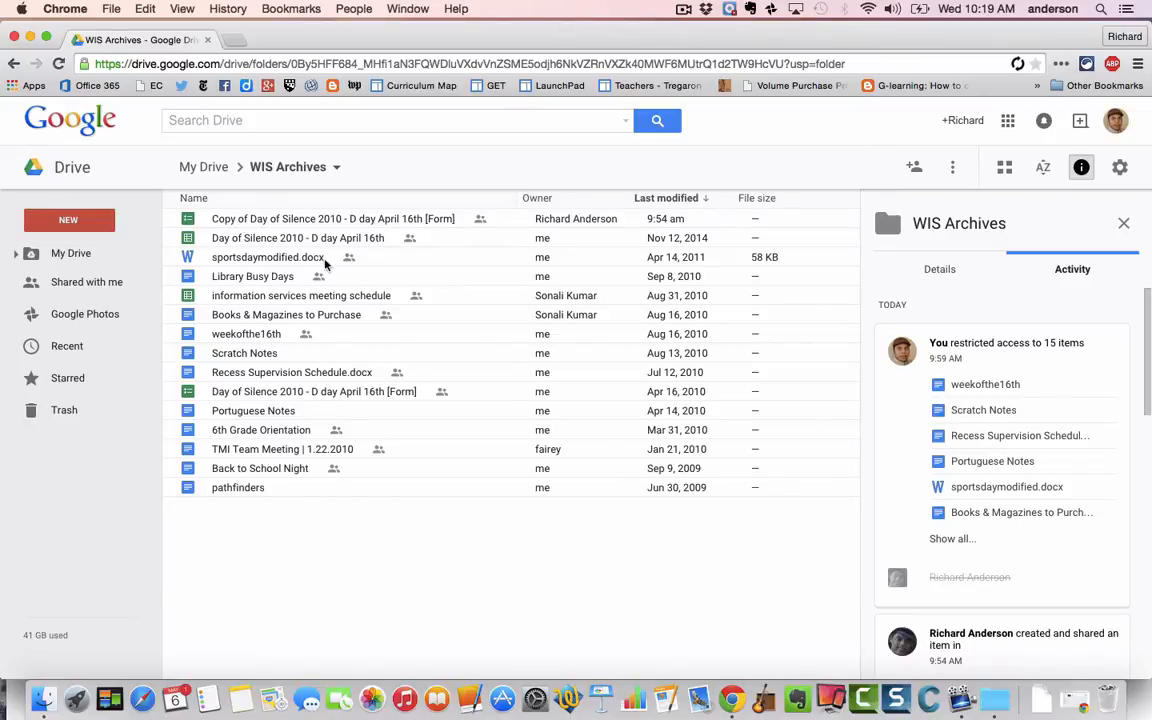
pyautogui.moveTo(318, 357)
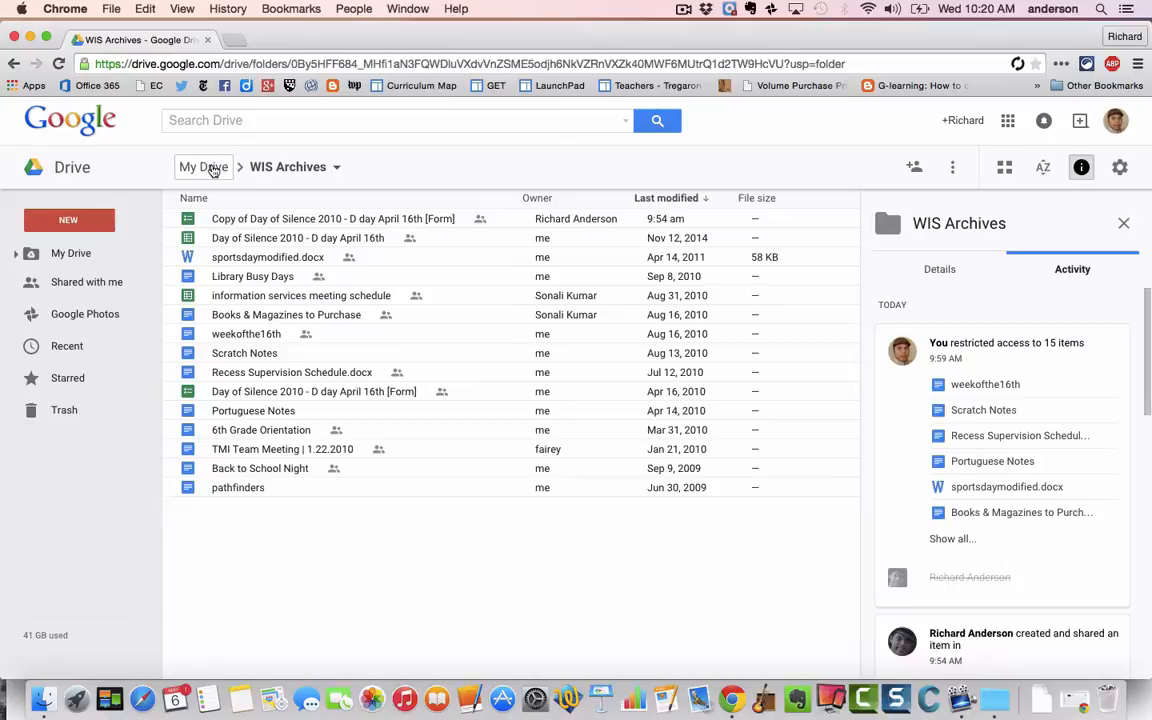
pyautogui.click(203, 167)
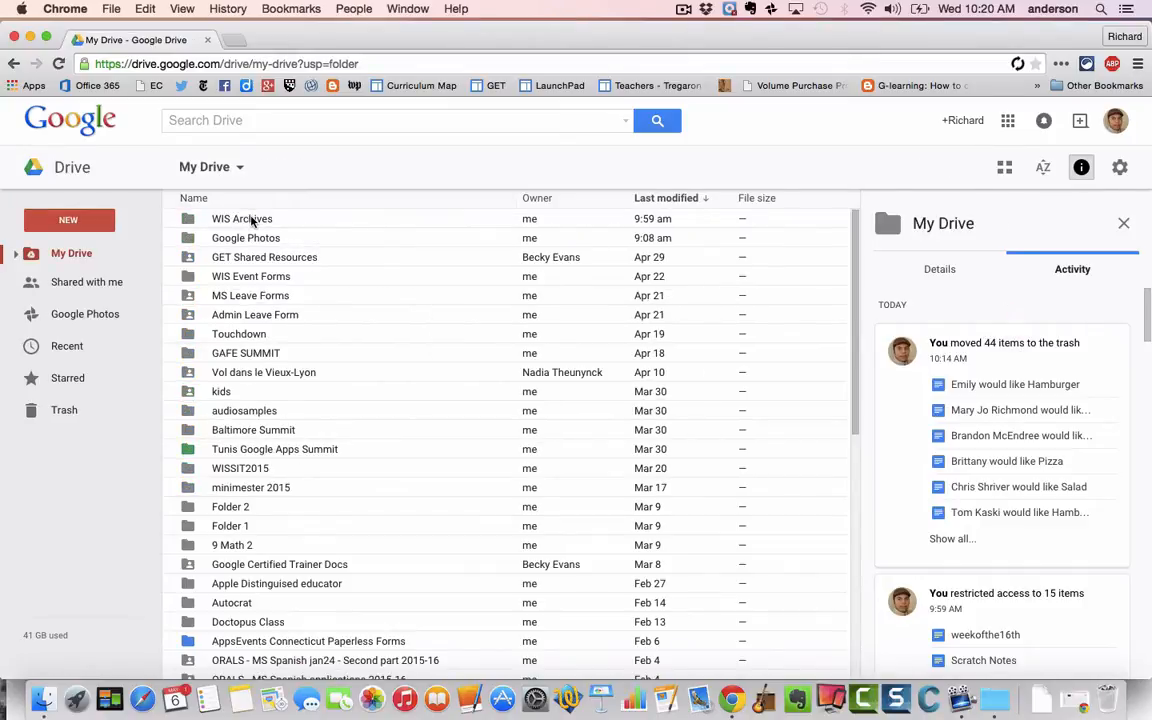
pyautogui.click(242, 218)
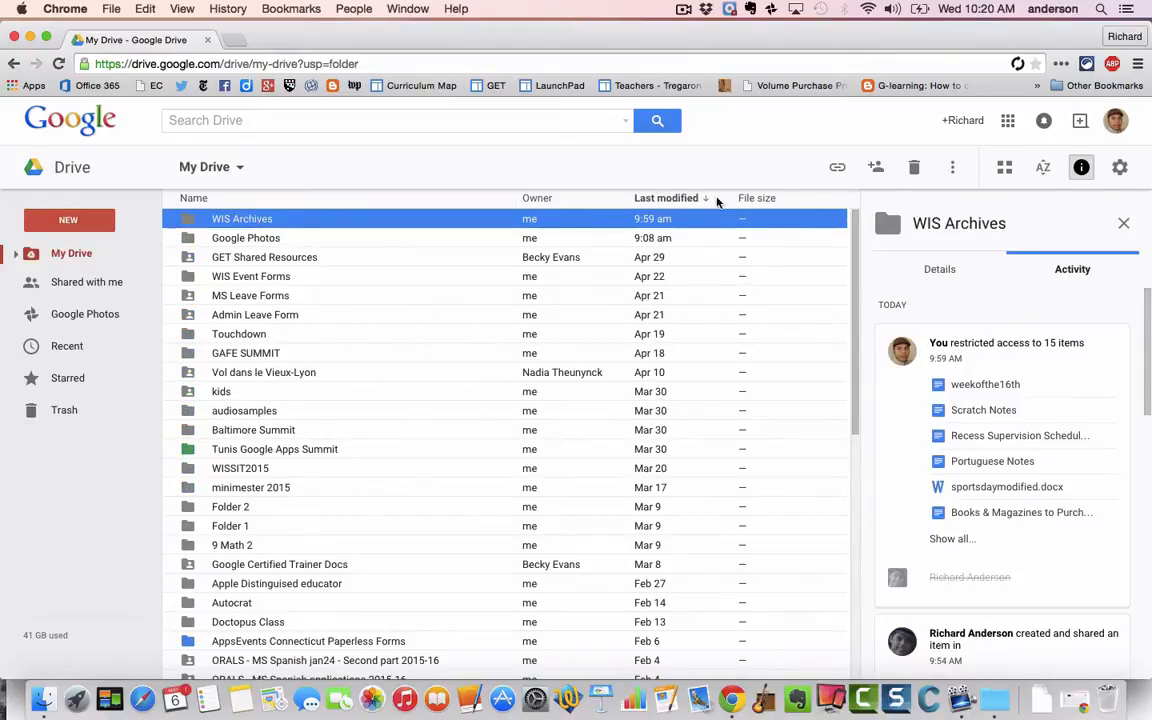
pyautogui.moveTo(875, 167)
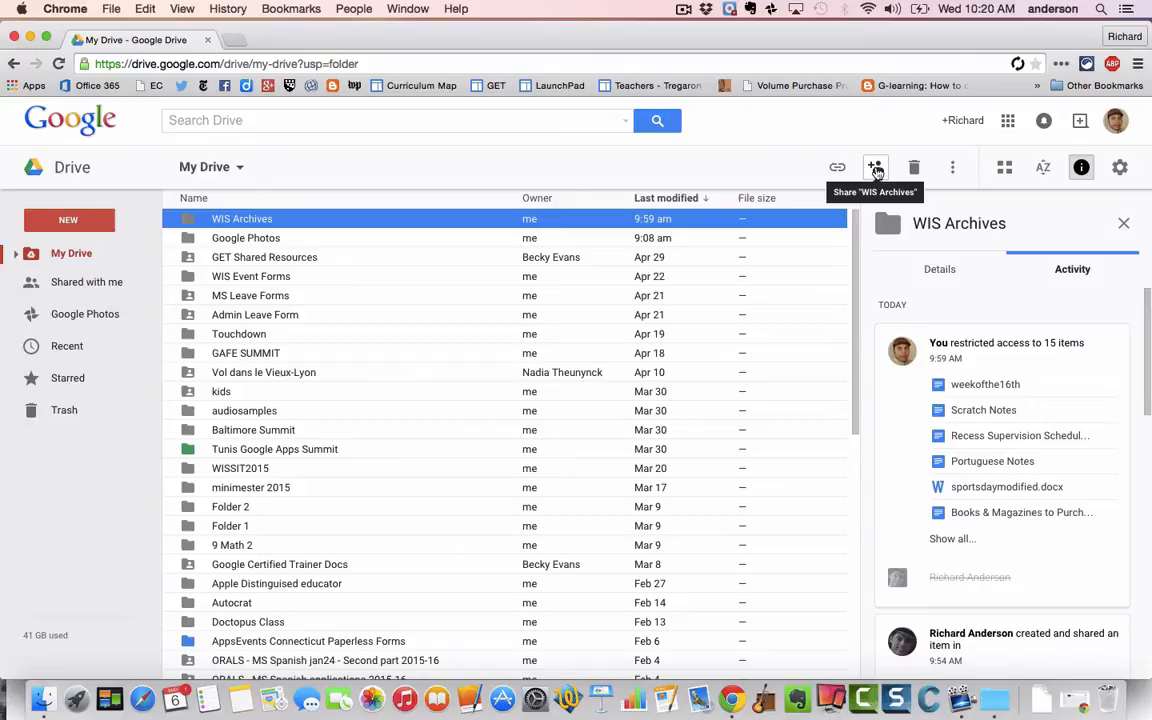
pyautogui.moveTo(876, 167)
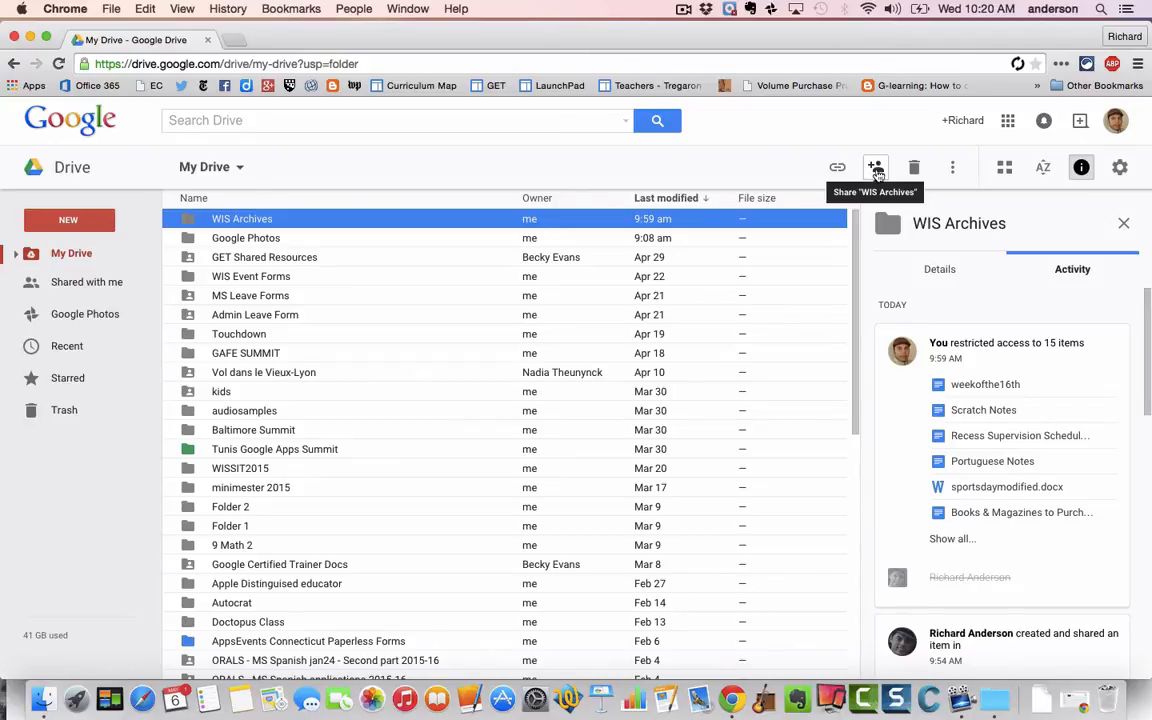
# Share WIS Archives with the new anderson@ account and accept the outside-organization warning
pyautogui.click(875, 167)
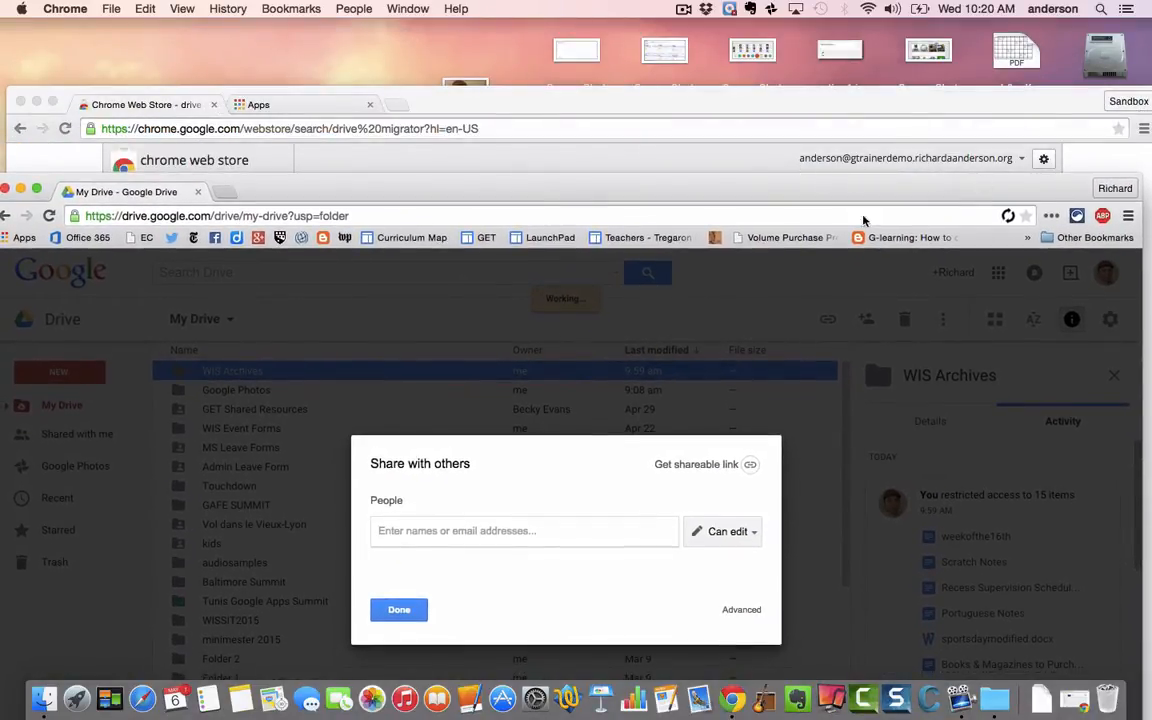
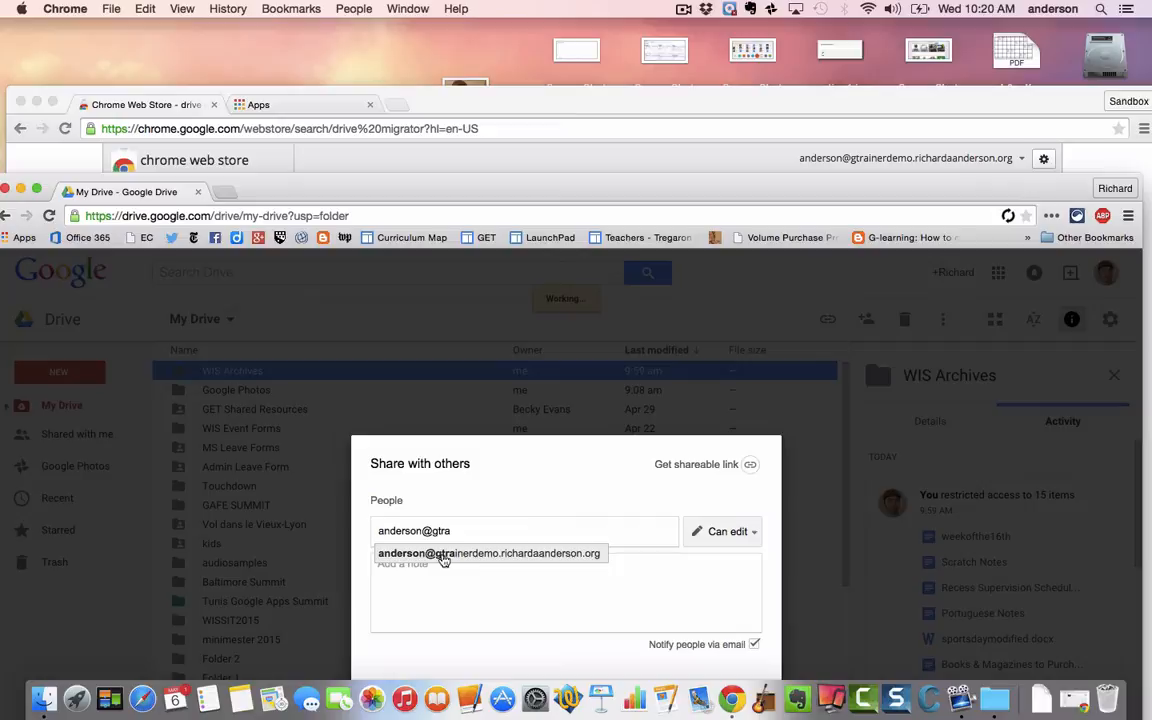
pyautogui.click(489, 553)
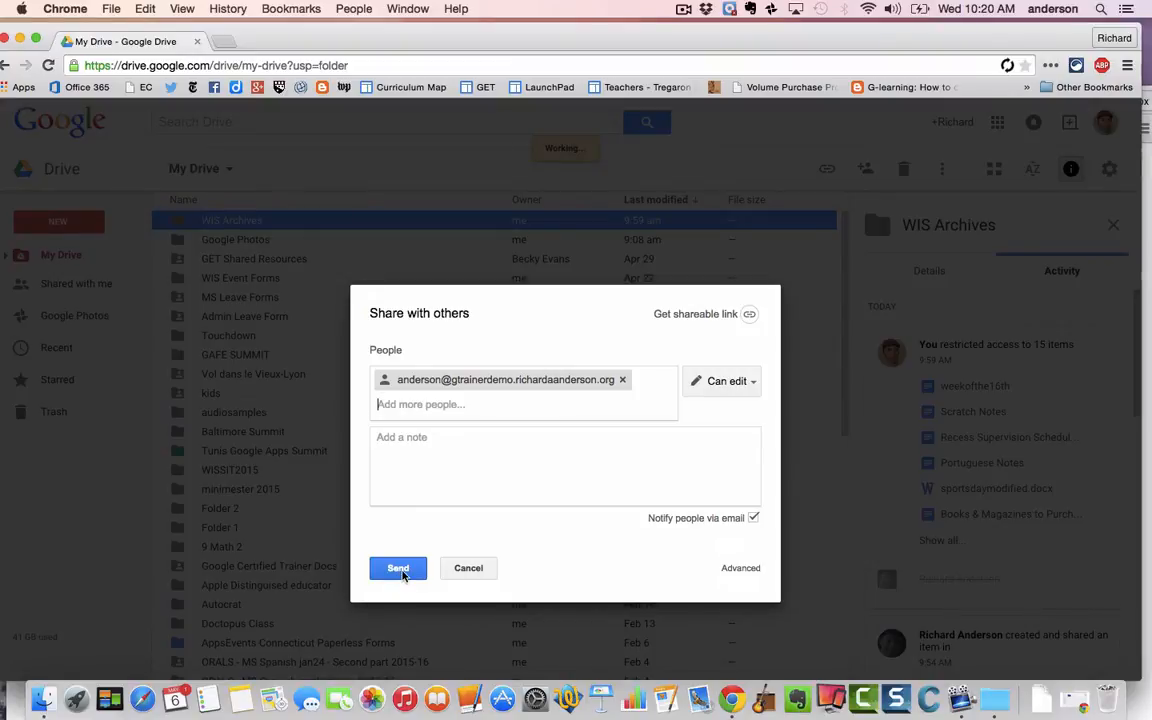
pyautogui.click(398, 568)
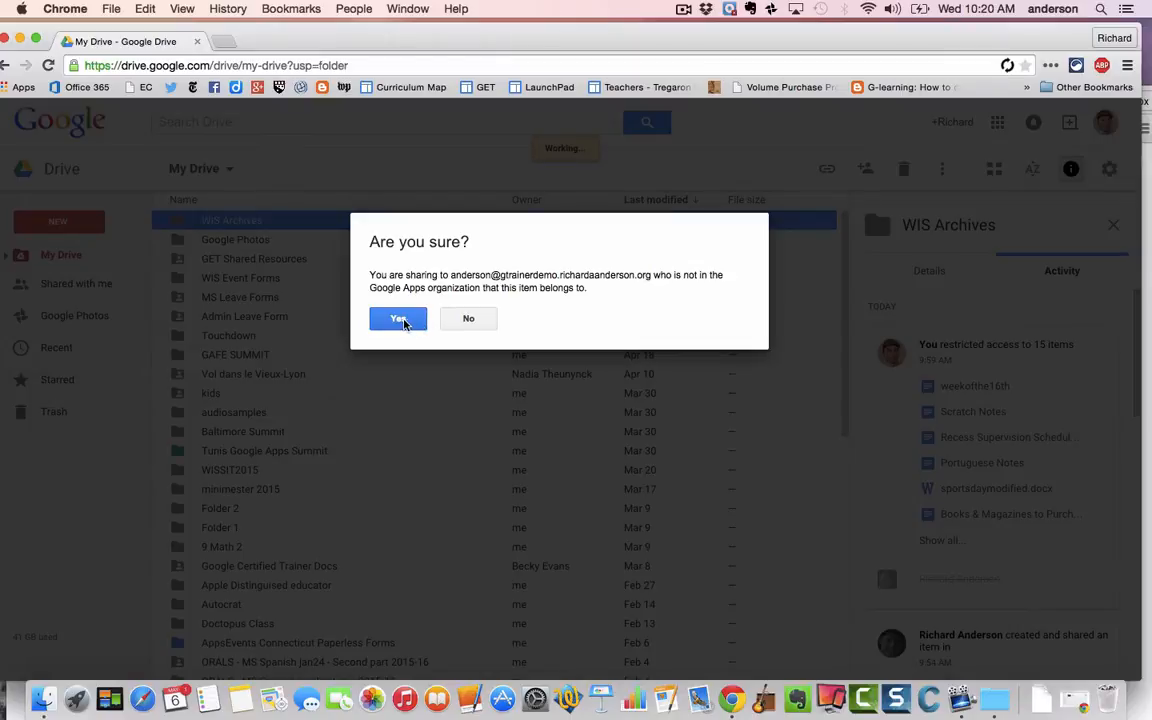
pyautogui.click(398, 318)
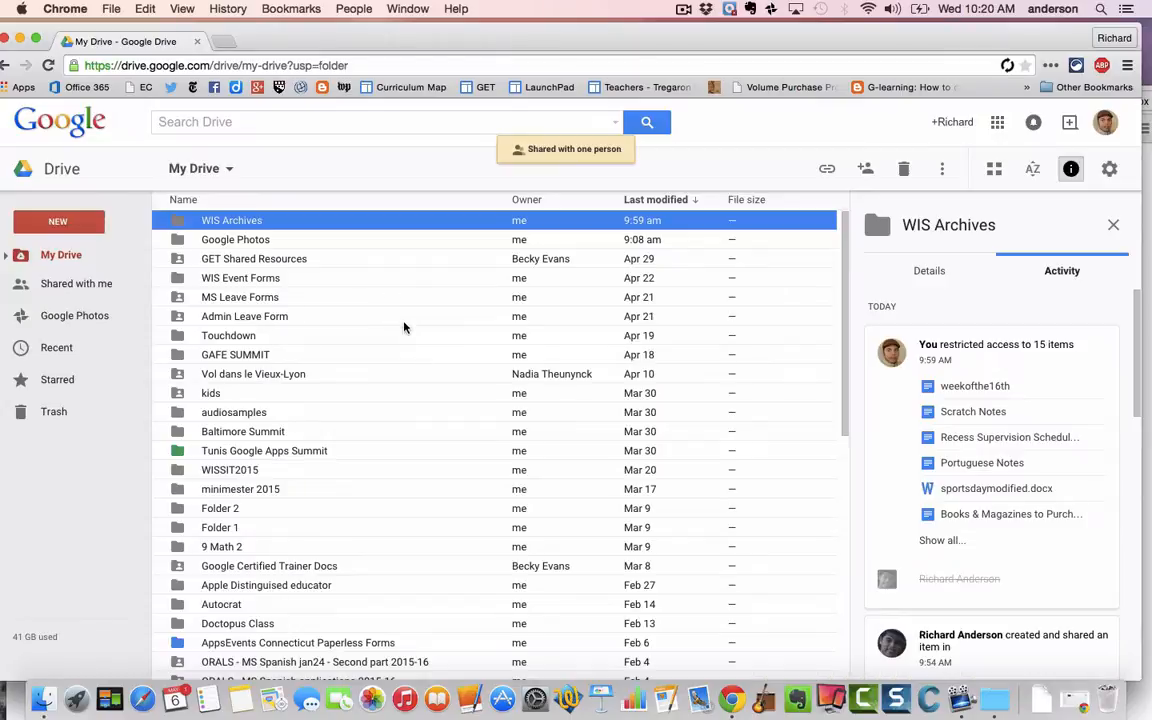
pyautogui.moveTo(495, 177)
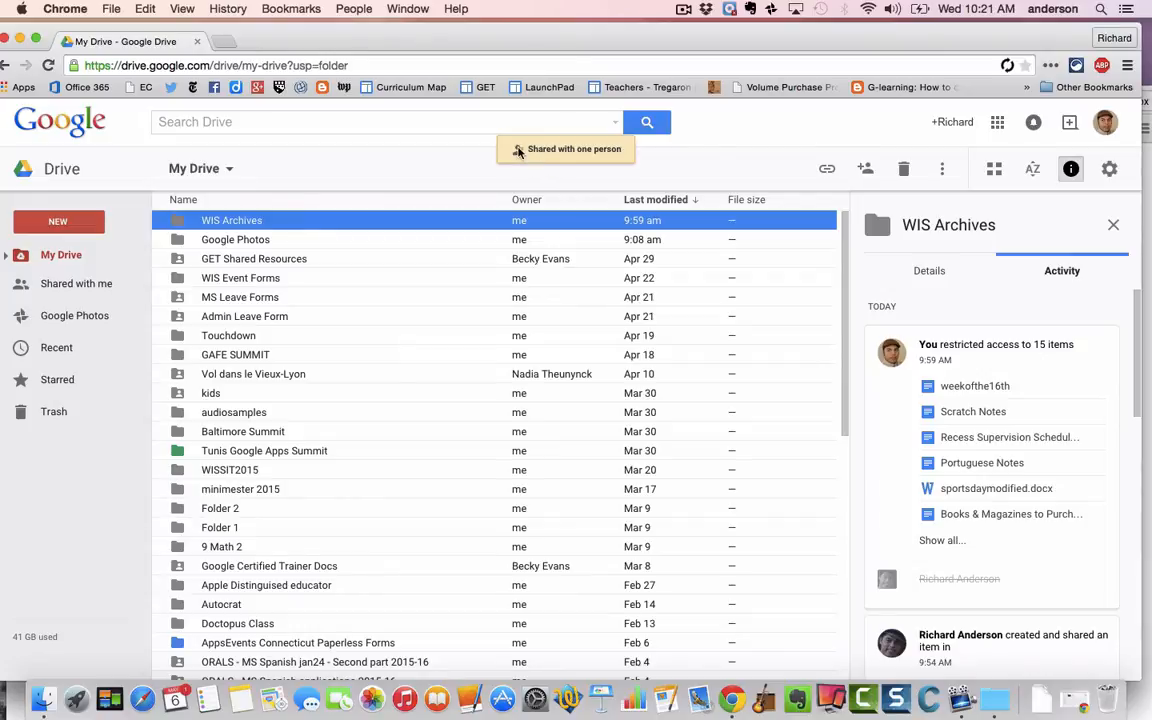
pyautogui.moveTo(550, 151)
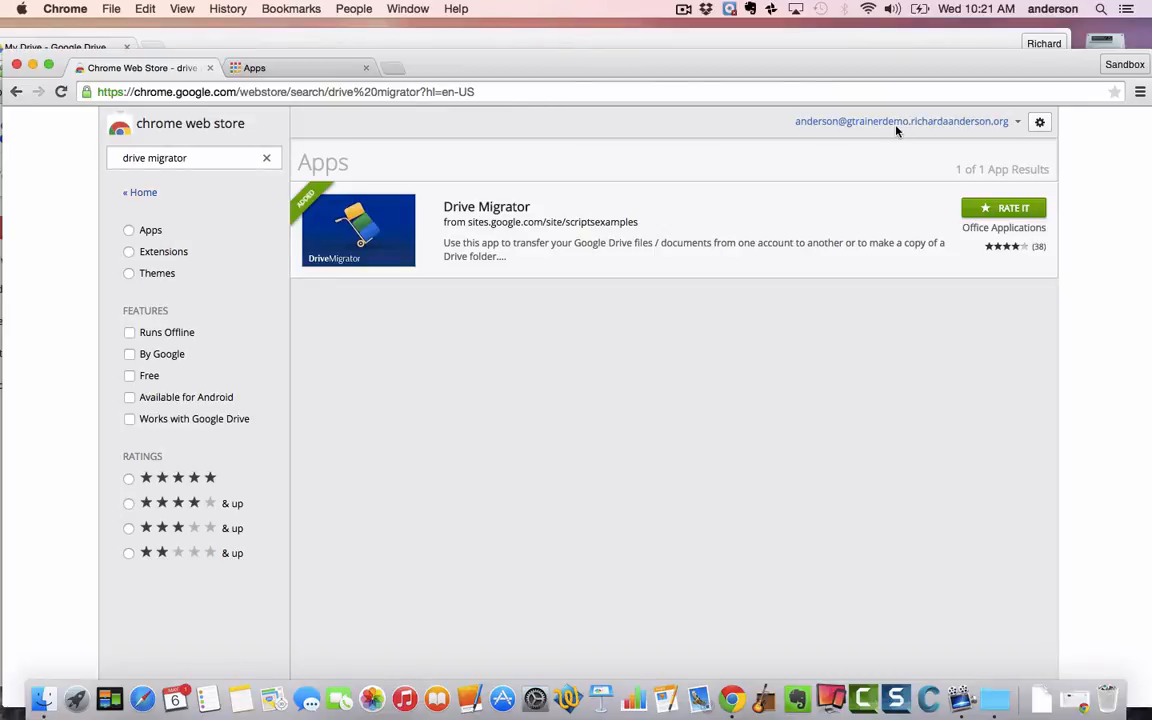
pyautogui.moveTo(862, 41)
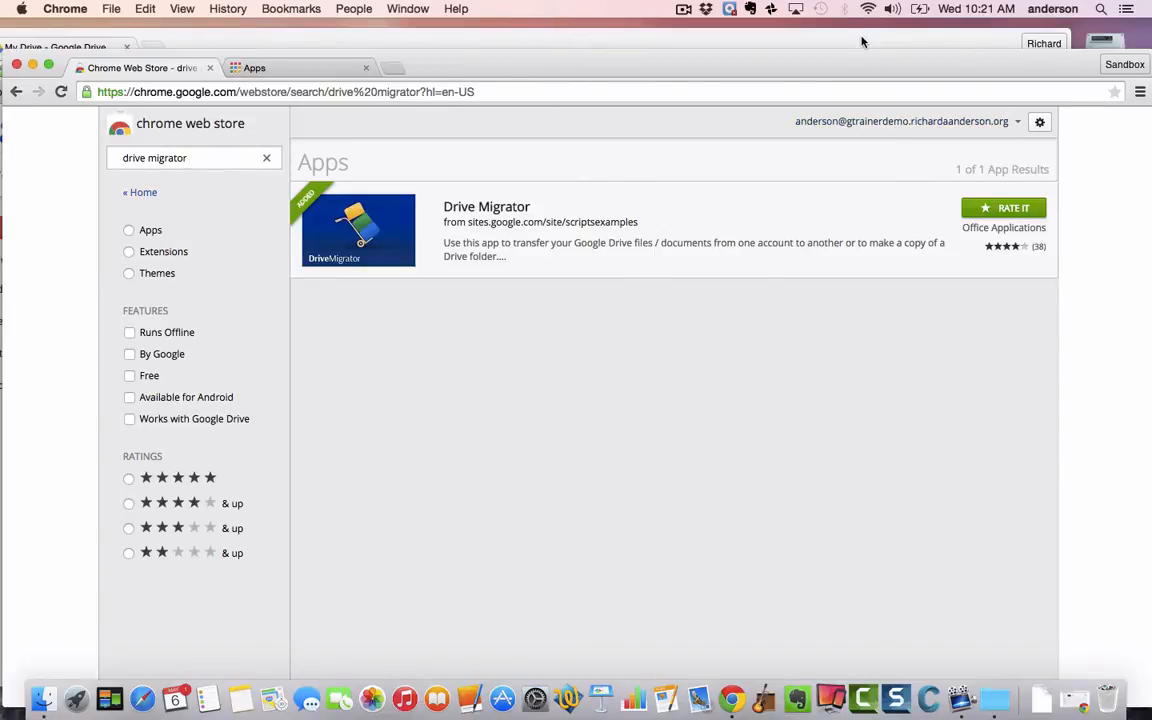
pyautogui.click(55, 67)
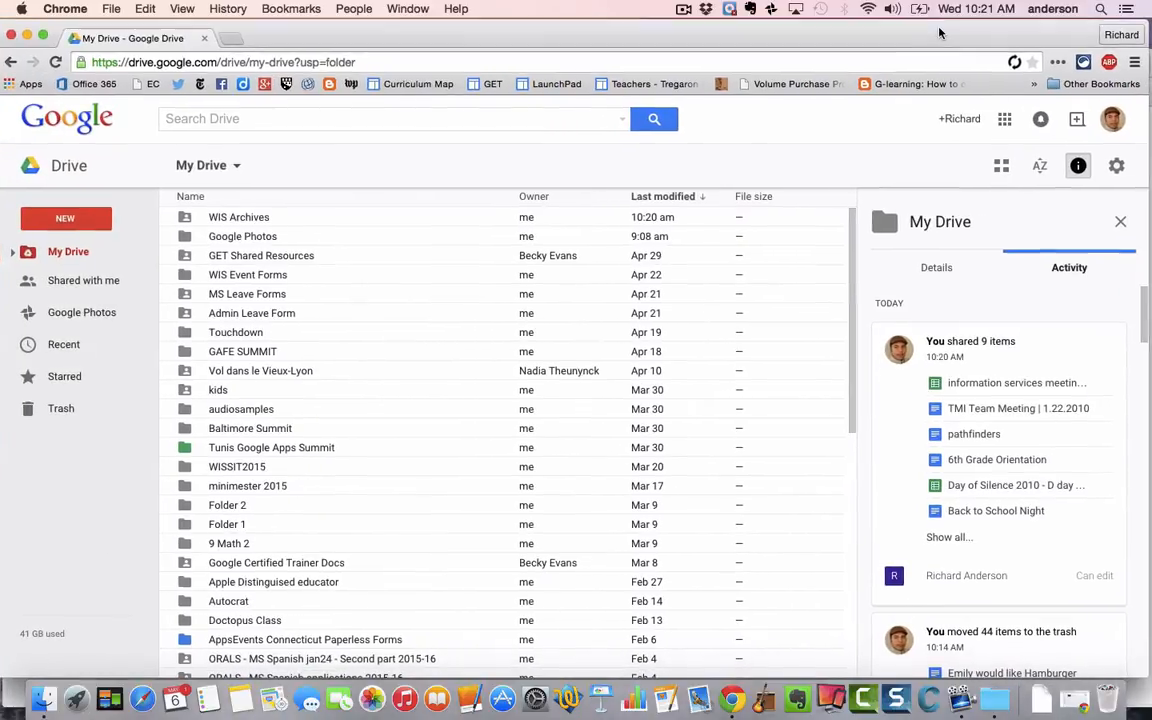
pyautogui.moveTo(371, 308)
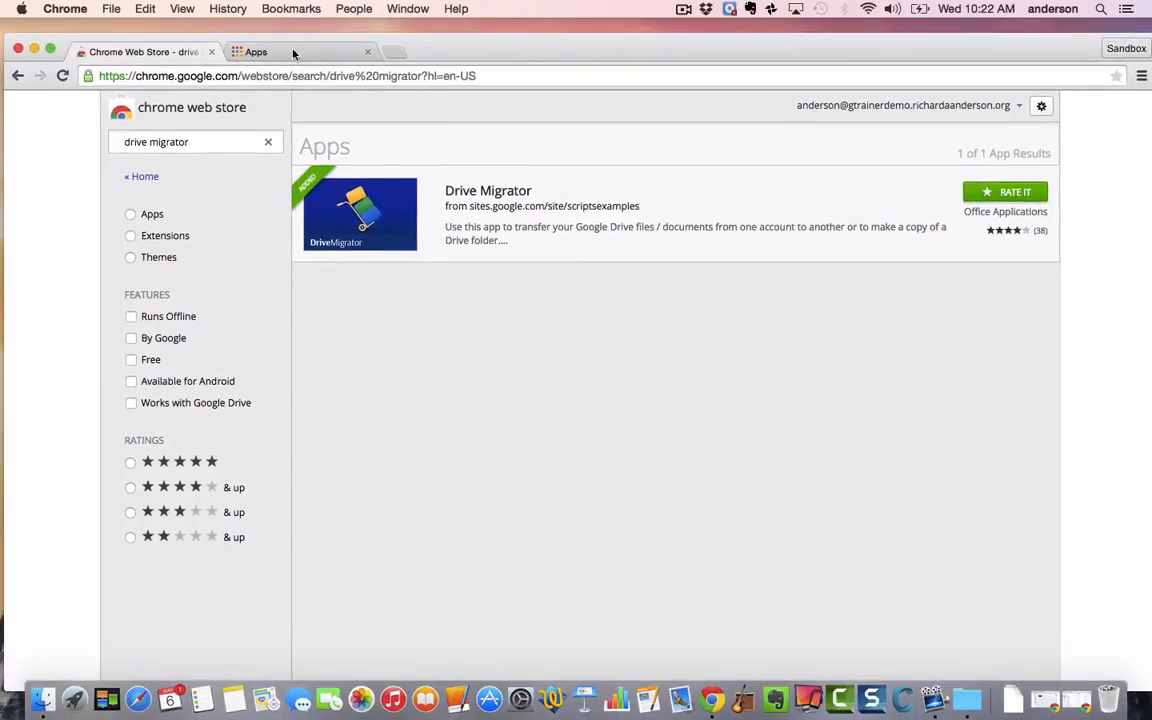
pyautogui.moveTo(145, 51)
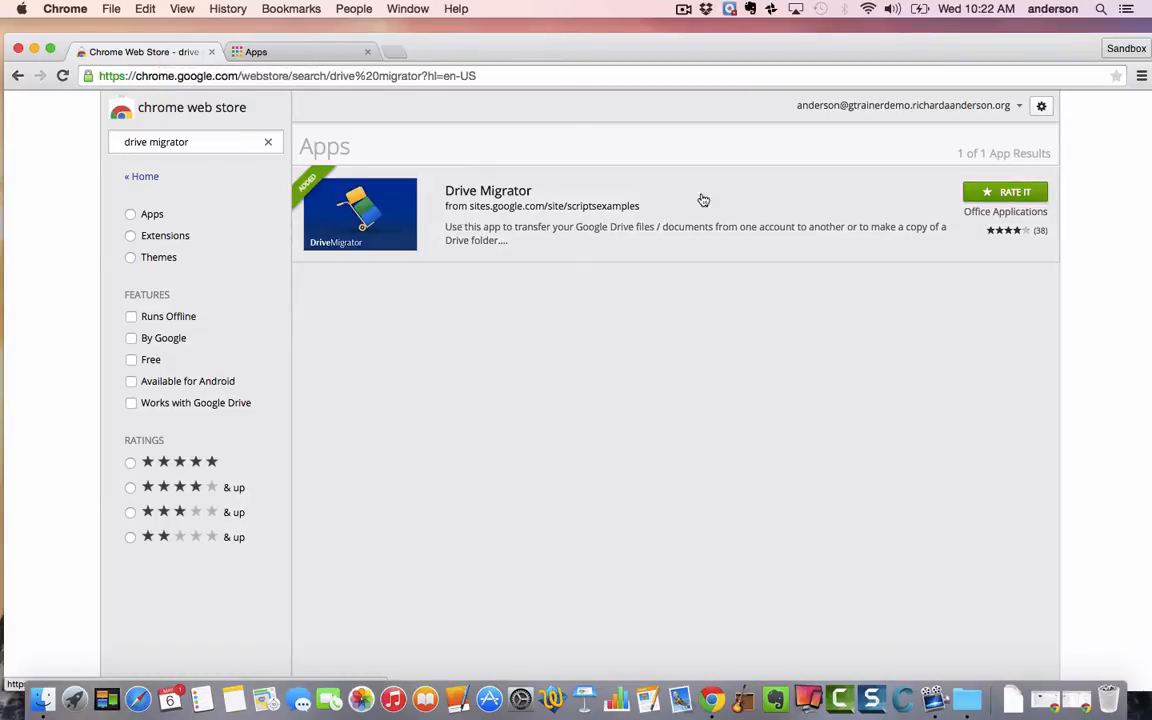
pyautogui.moveTo(1050, 204)
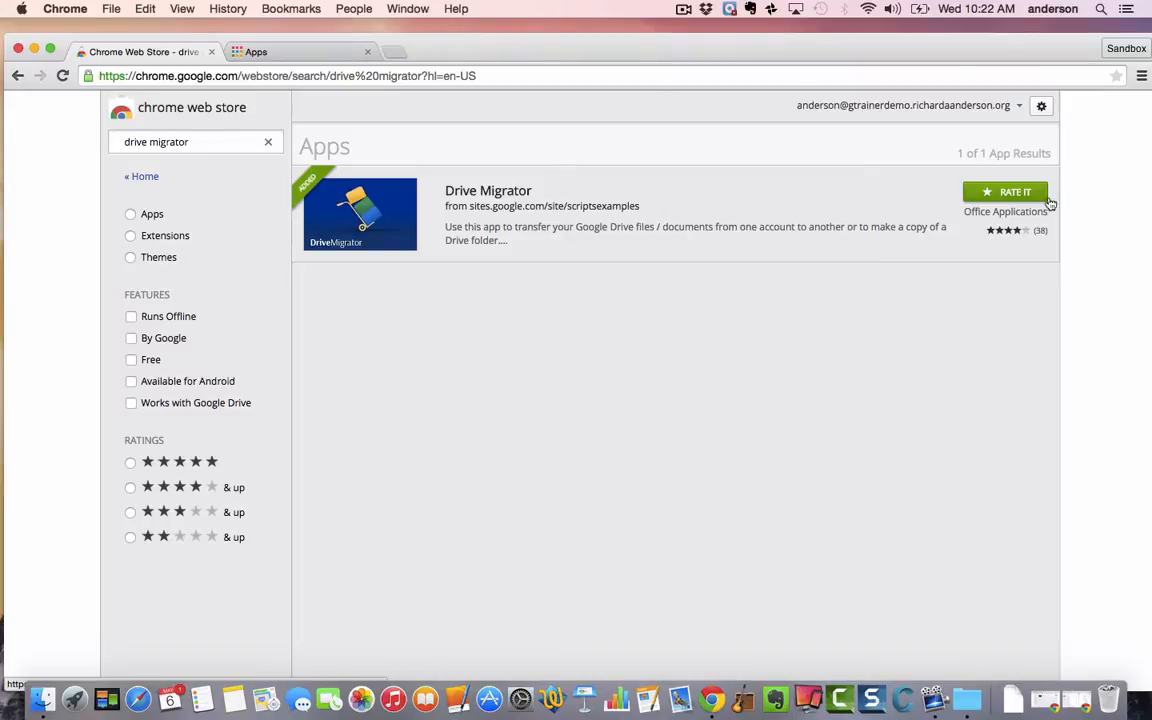
pyautogui.moveTo(928, 235)
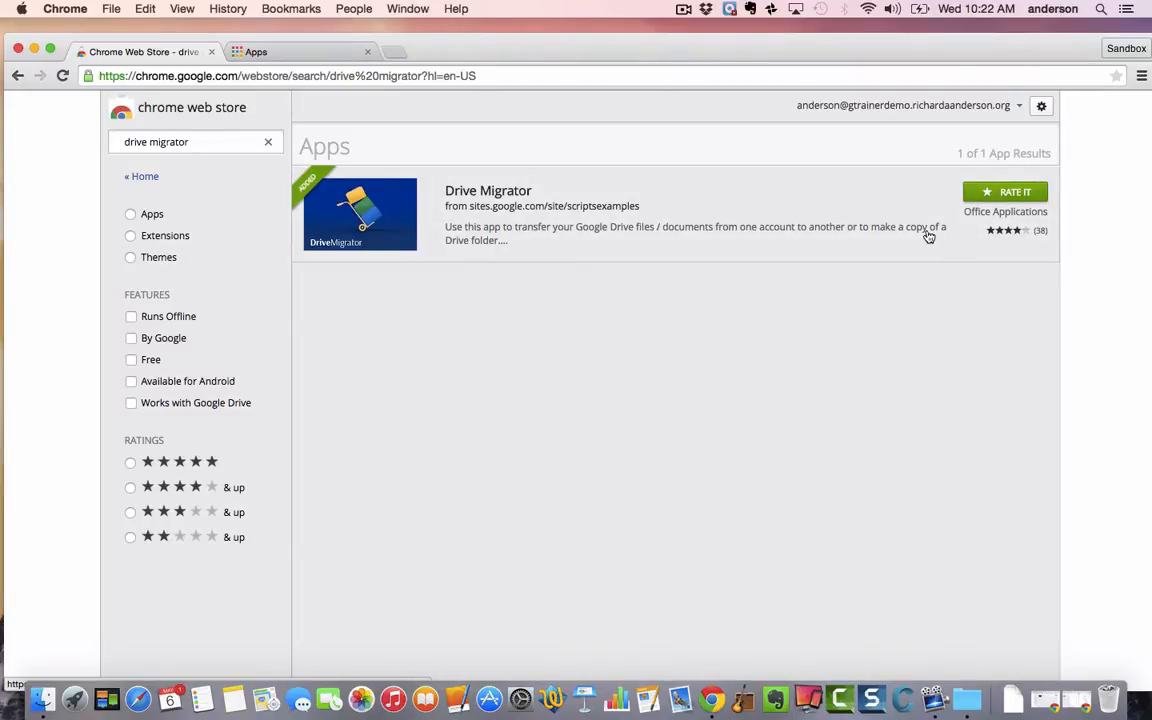
# Launch the Drive Migrator app from Chrome's Apps page
pyautogui.click(256, 51)
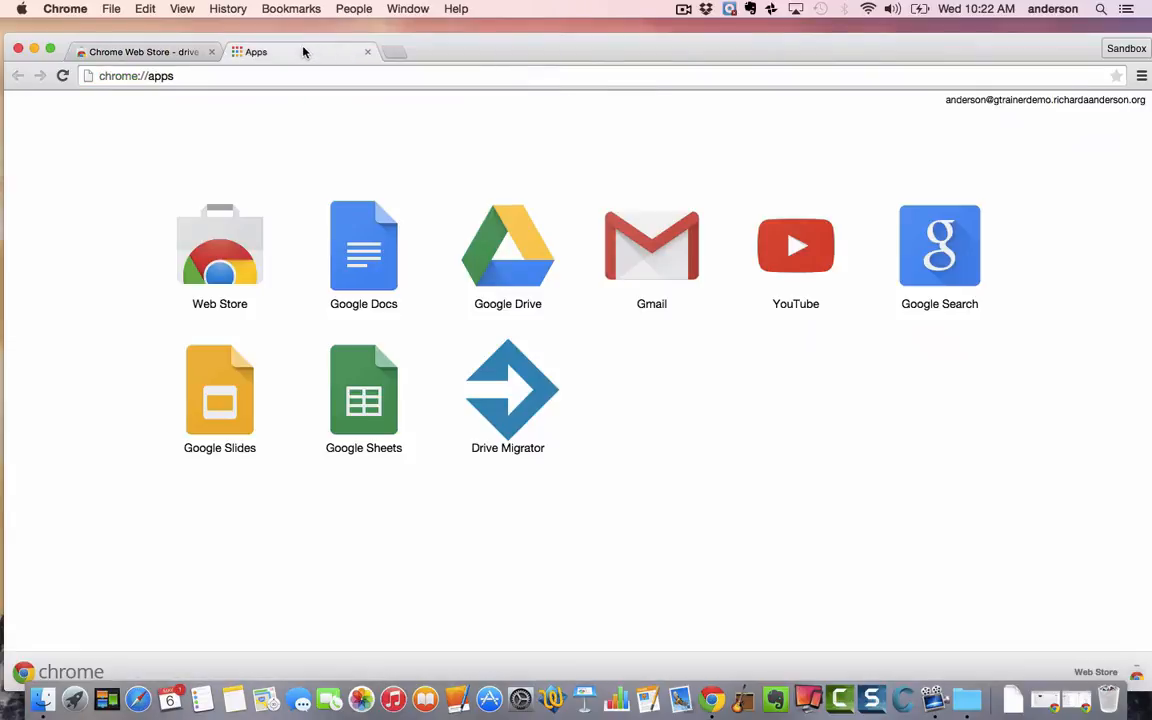
pyautogui.moveTo(125, 252)
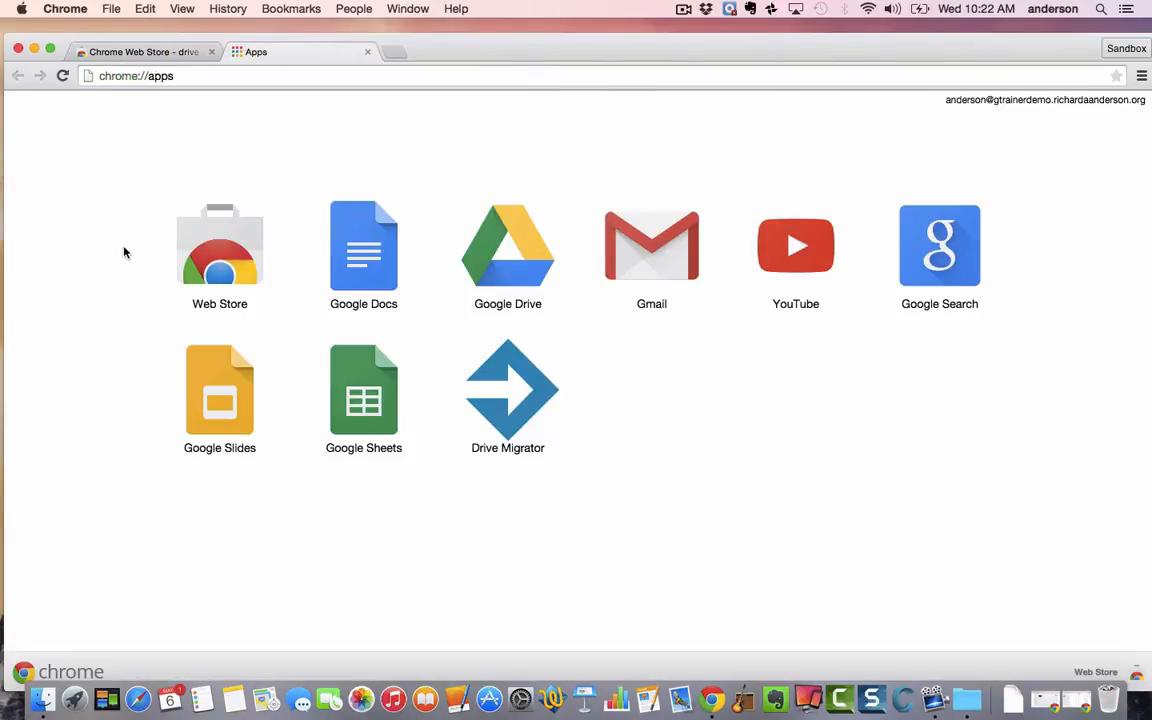
pyautogui.moveTo(499, 410)
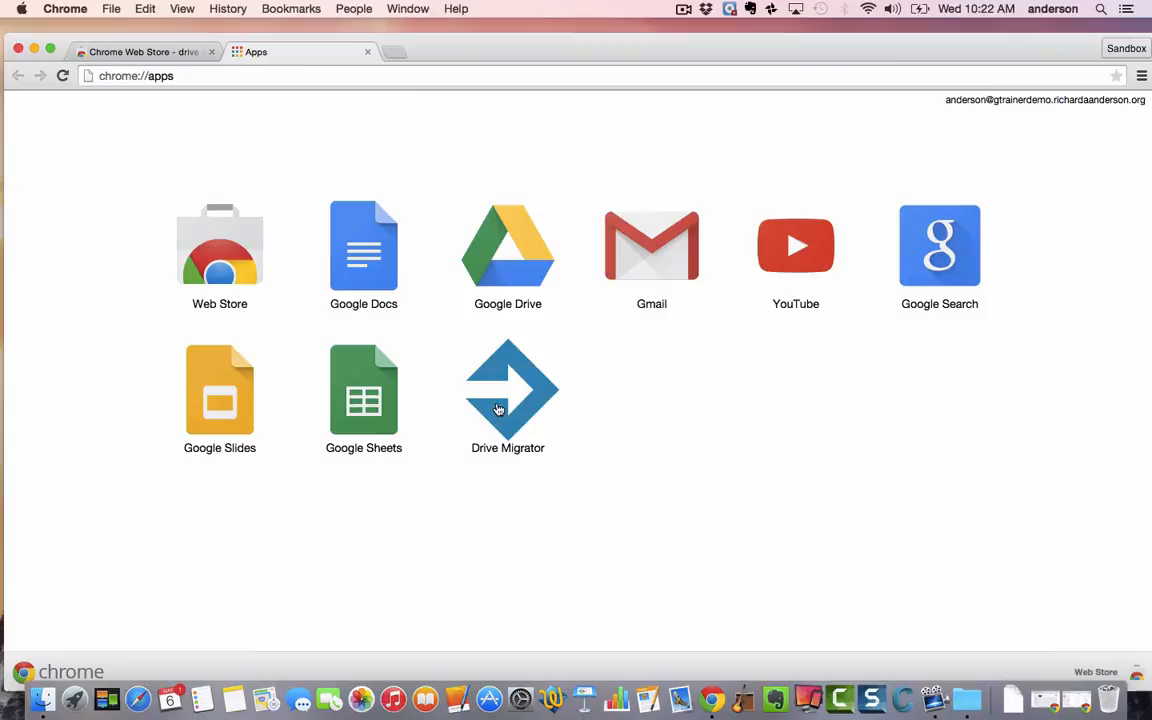
pyautogui.moveTo(508, 400)
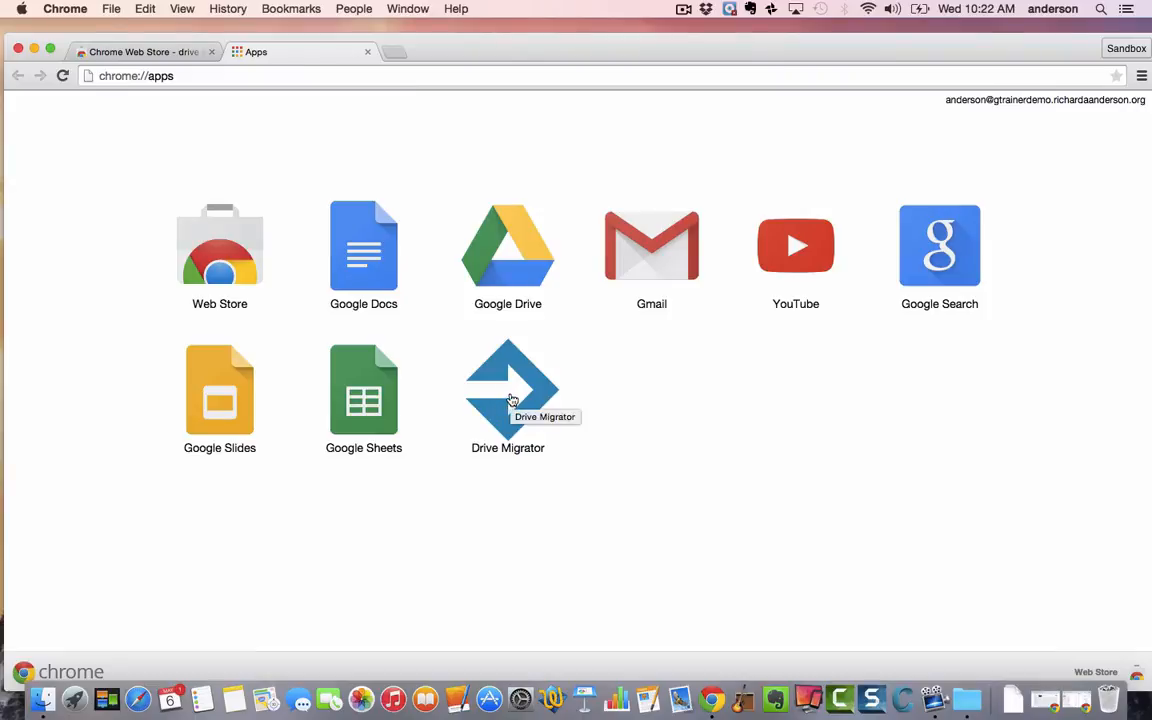
pyautogui.click(507, 390)
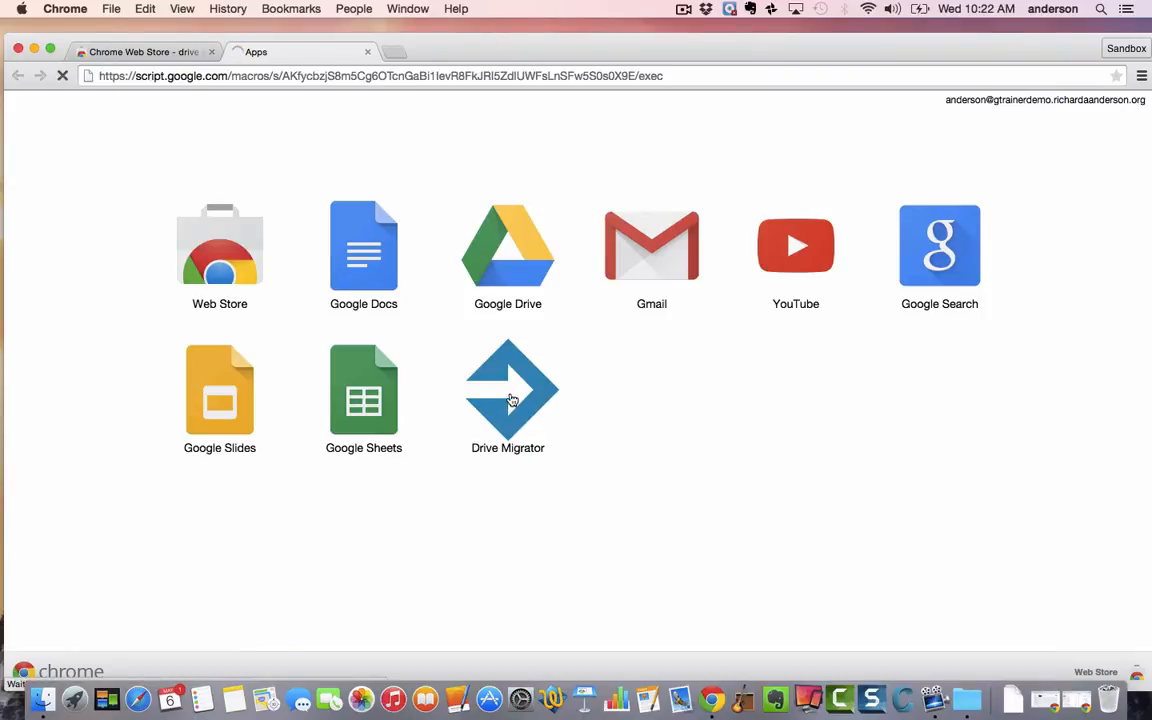
pyautogui.click(507, 390)
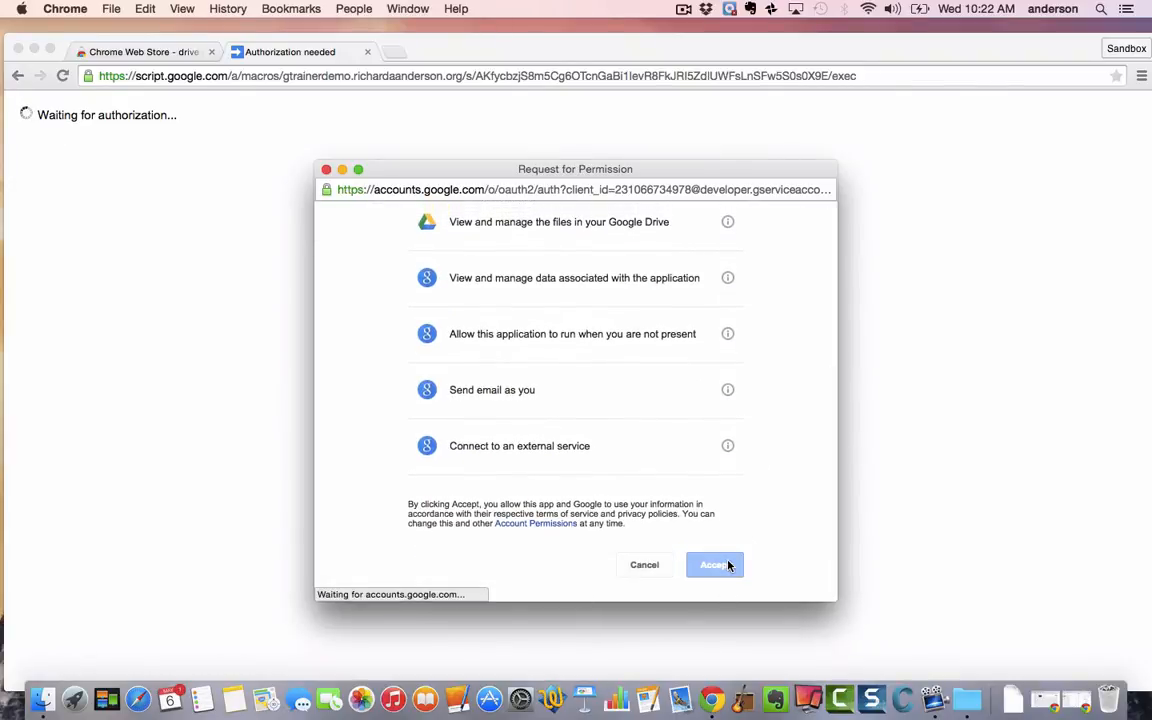
# Accept Drive Migrator's request to manage Drive files, run unattended and send email
pyautogui.click(714, 564)
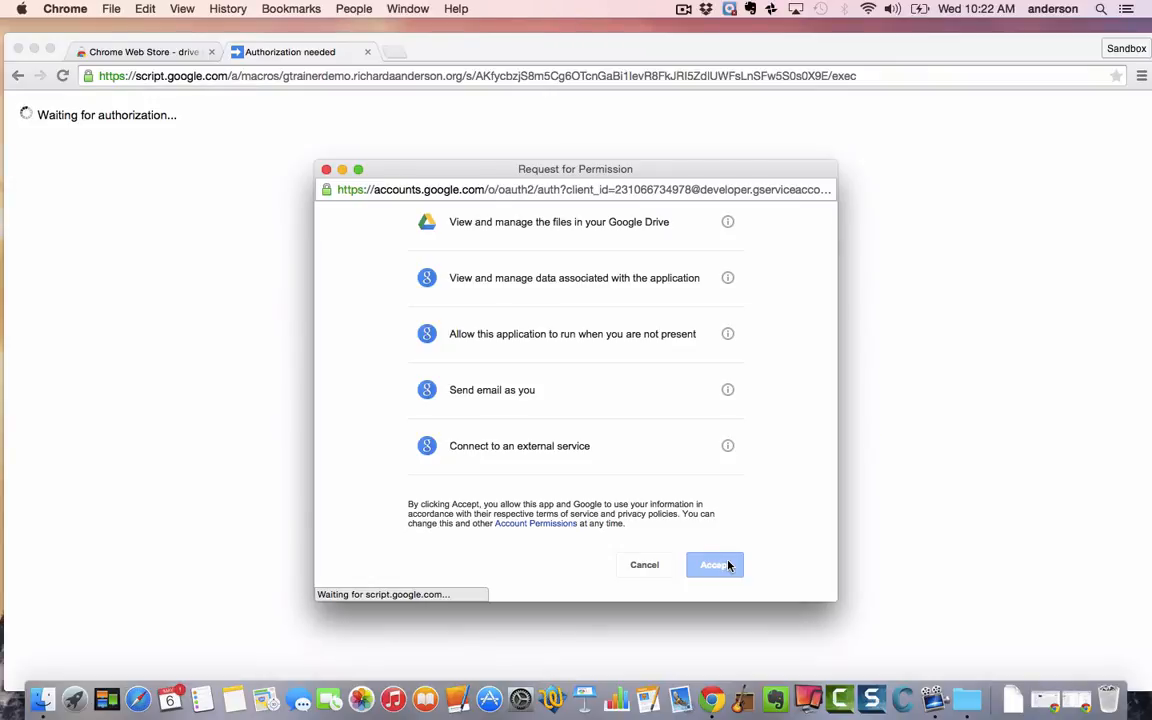
pyautogui.click(714, 564)
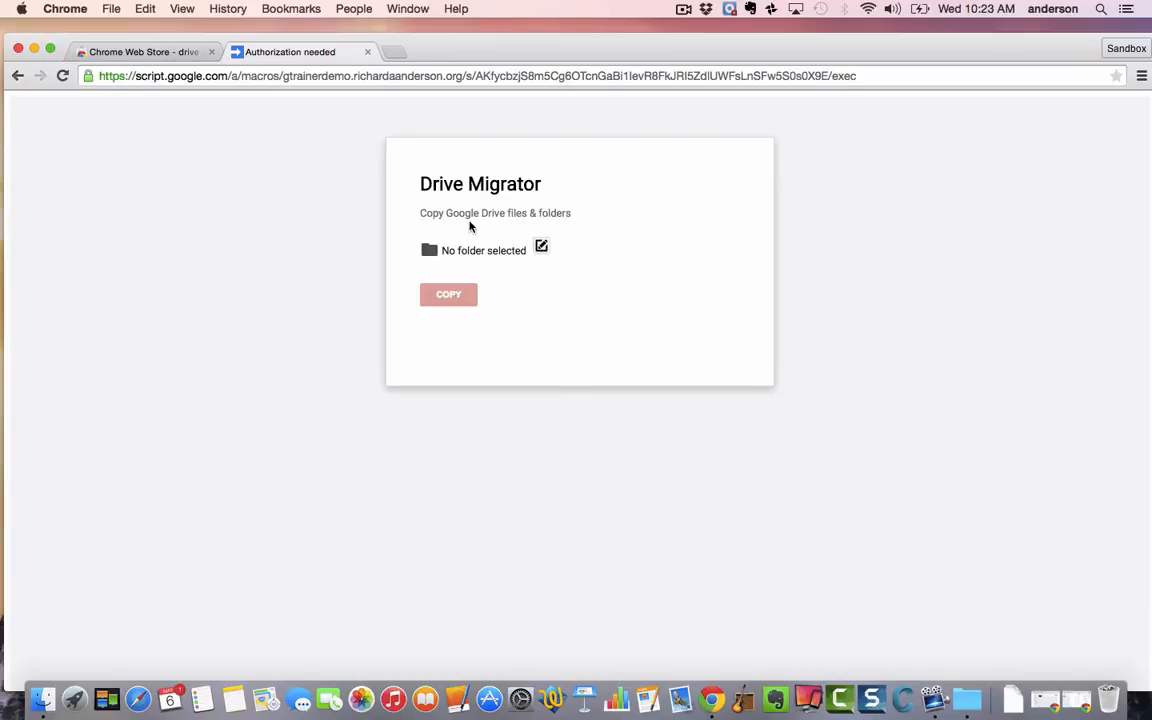
pyautogui.moveTo(894, 137)
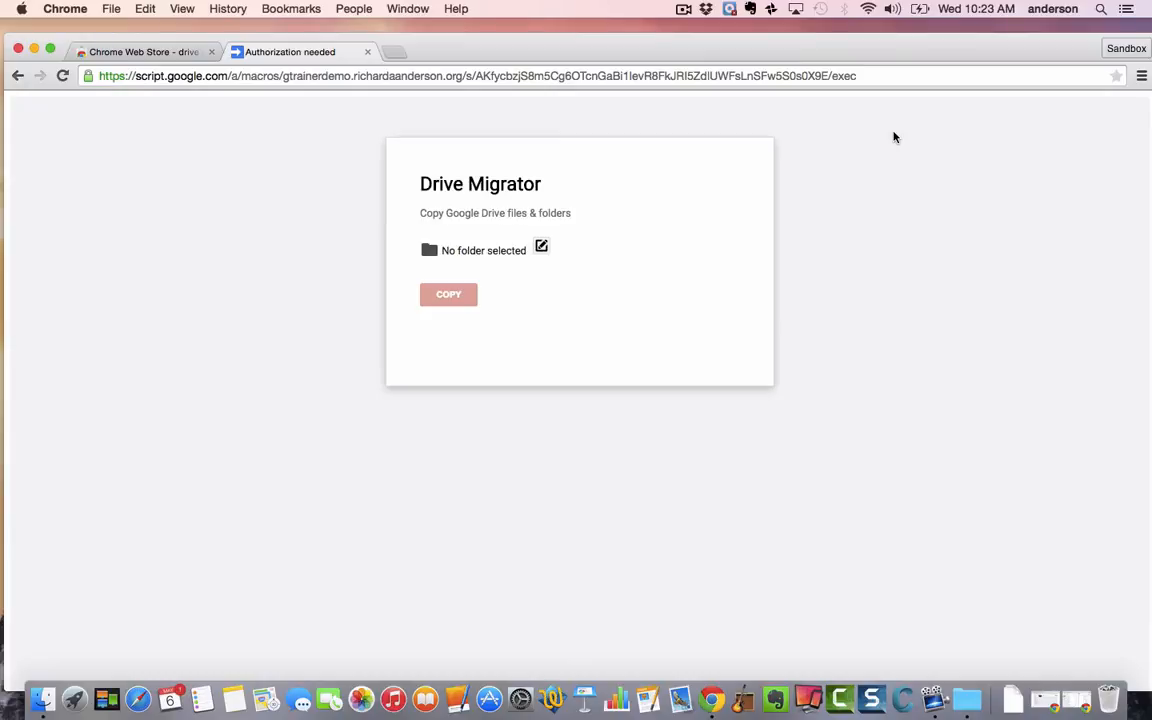
pyautogui.moveTo(569, 247)
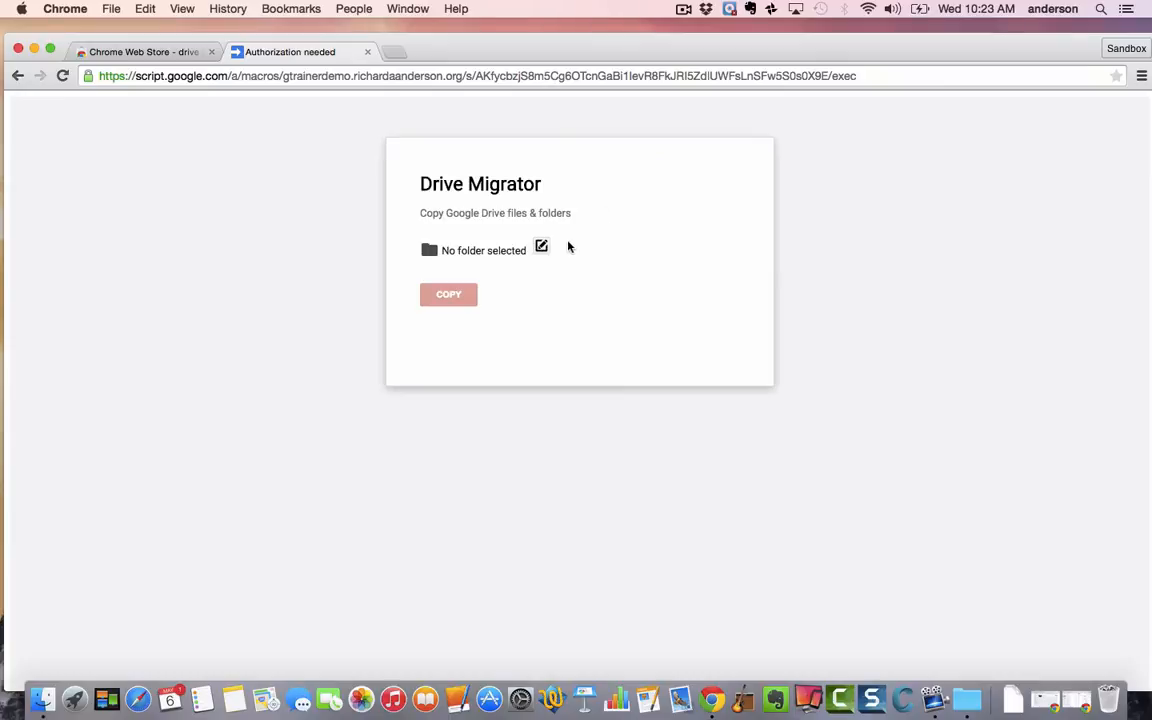
pyautogui.doubleClick(506, 250)
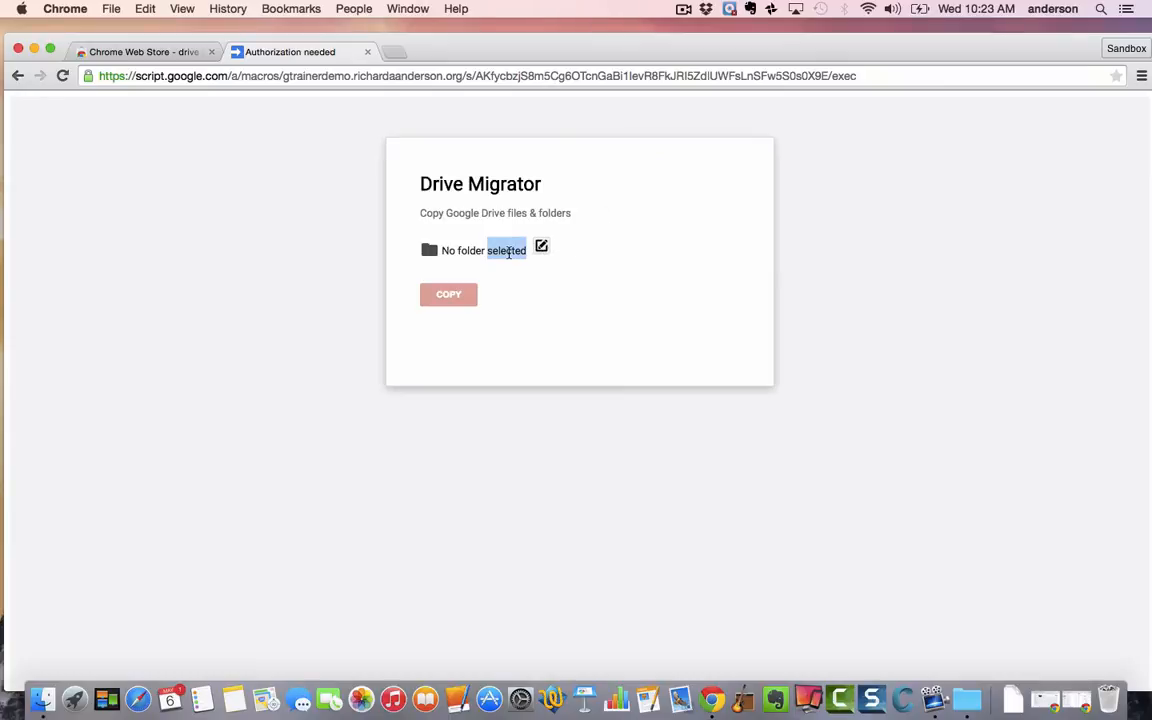
# Pick WIS Archives in the Folders dialog as Drive Migrator's source folder
pyautogui.click(541, 247)
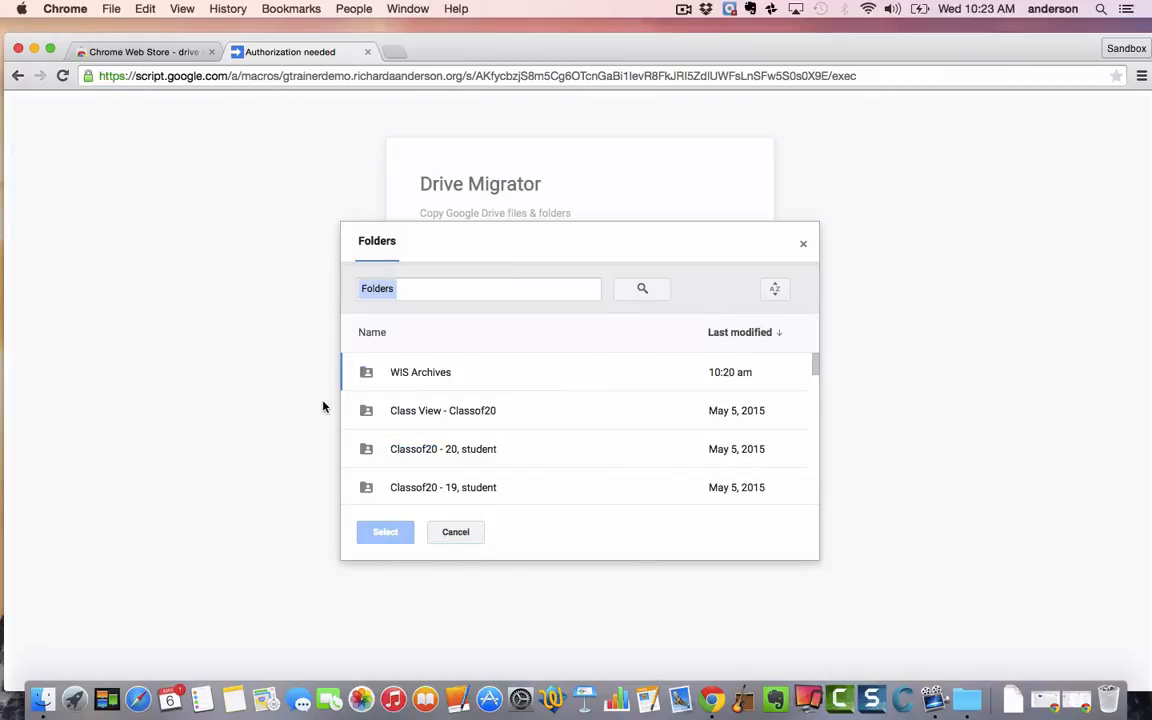
pyautogui.click(420, 372)
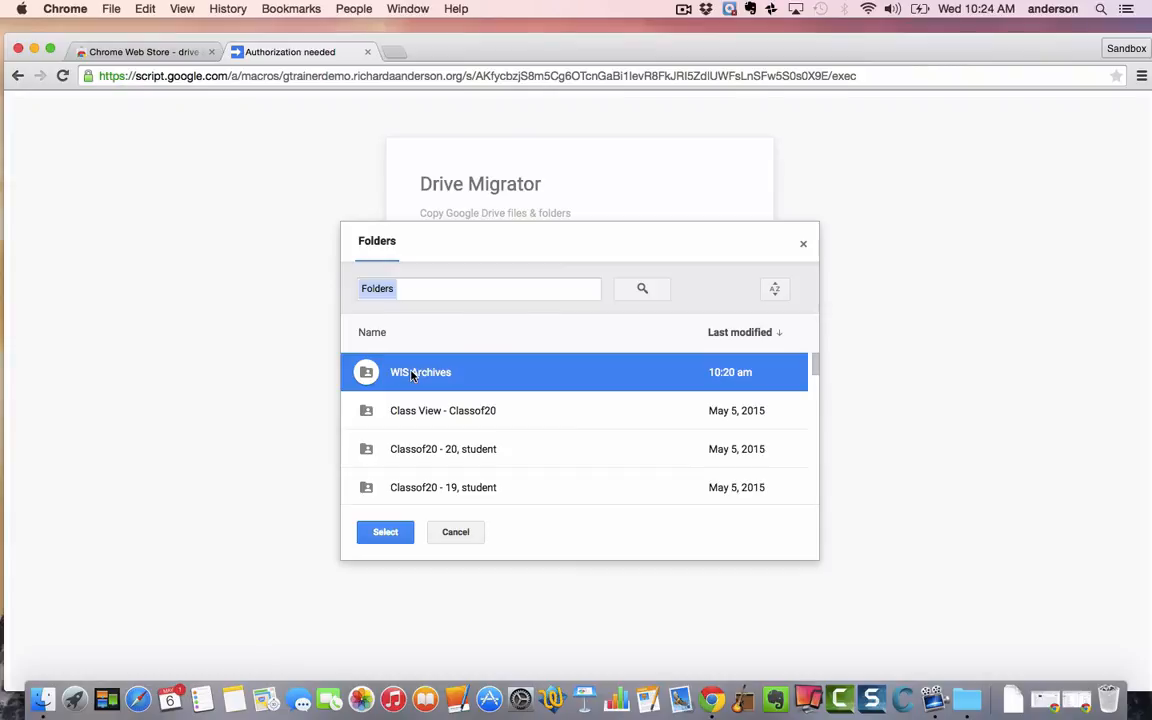
pyautogui.click(385, 531)
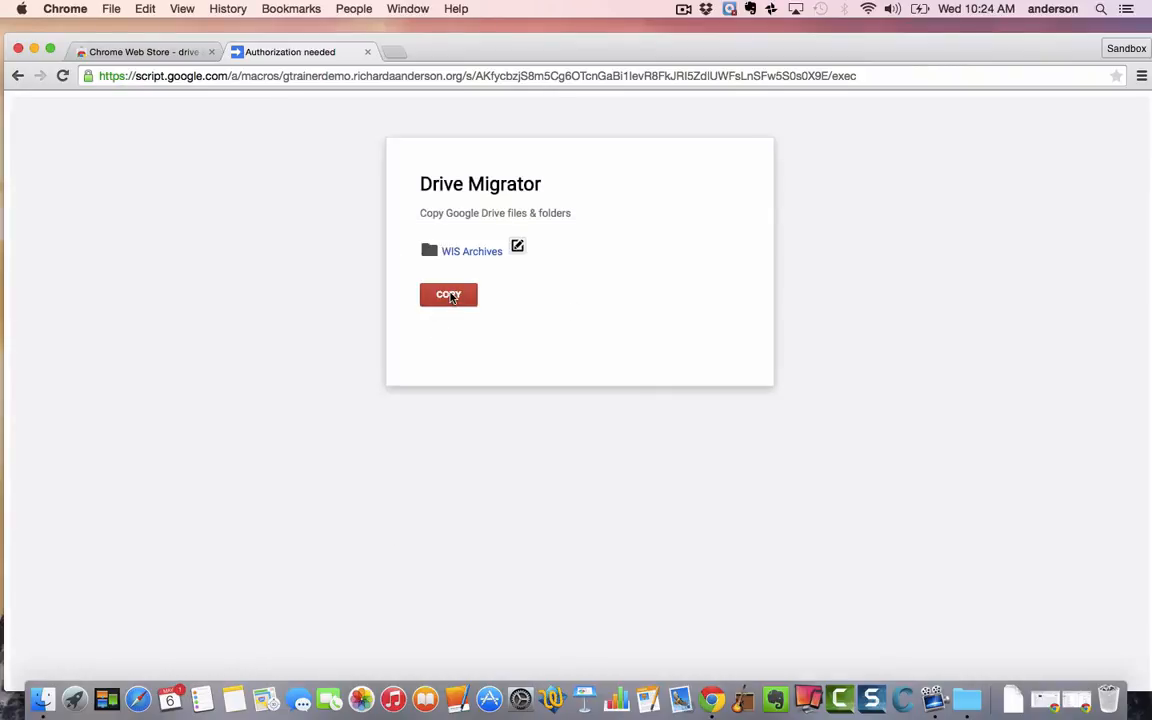
pyautogui.click(448, 294)
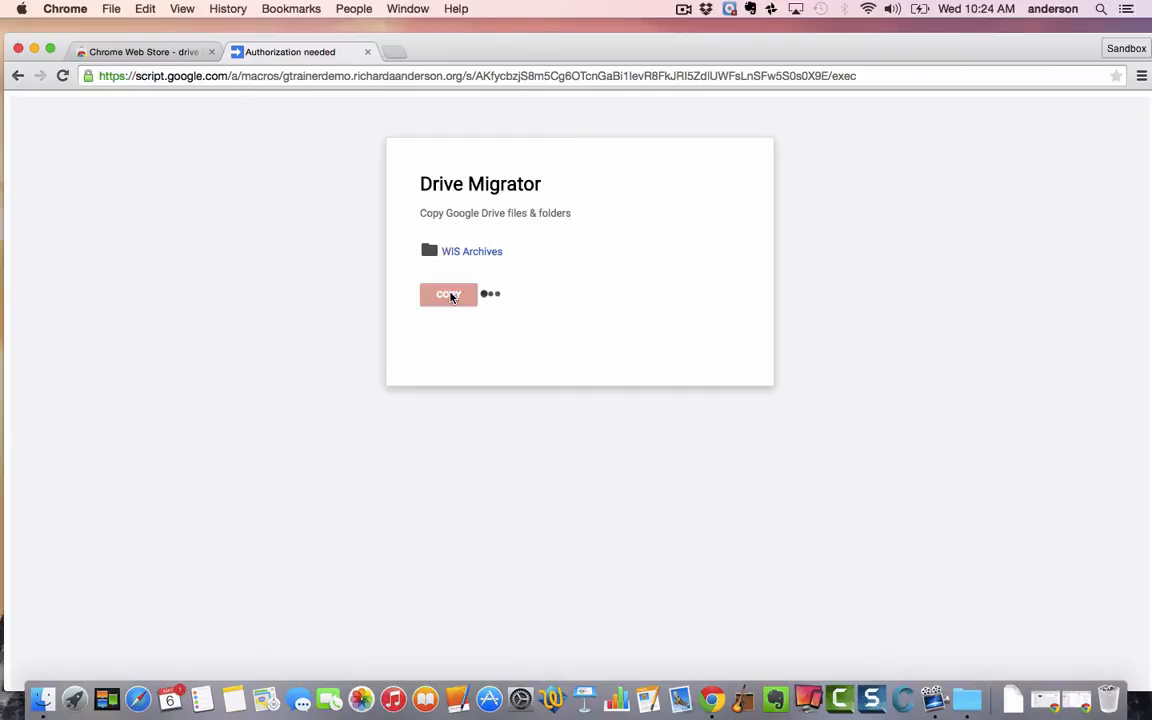
# Start the WIS Archives copy and wait for the files-being-processed message
pyautogui.click(447, 293)
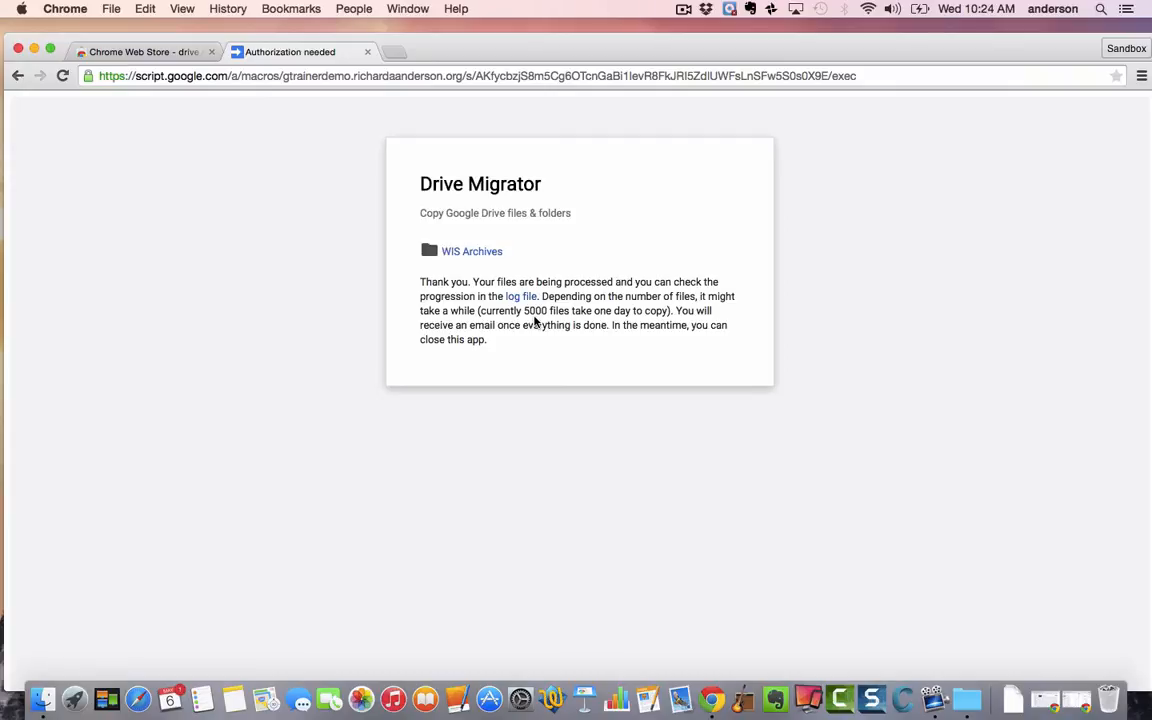
pyautogui.moveTo(1000, 24)
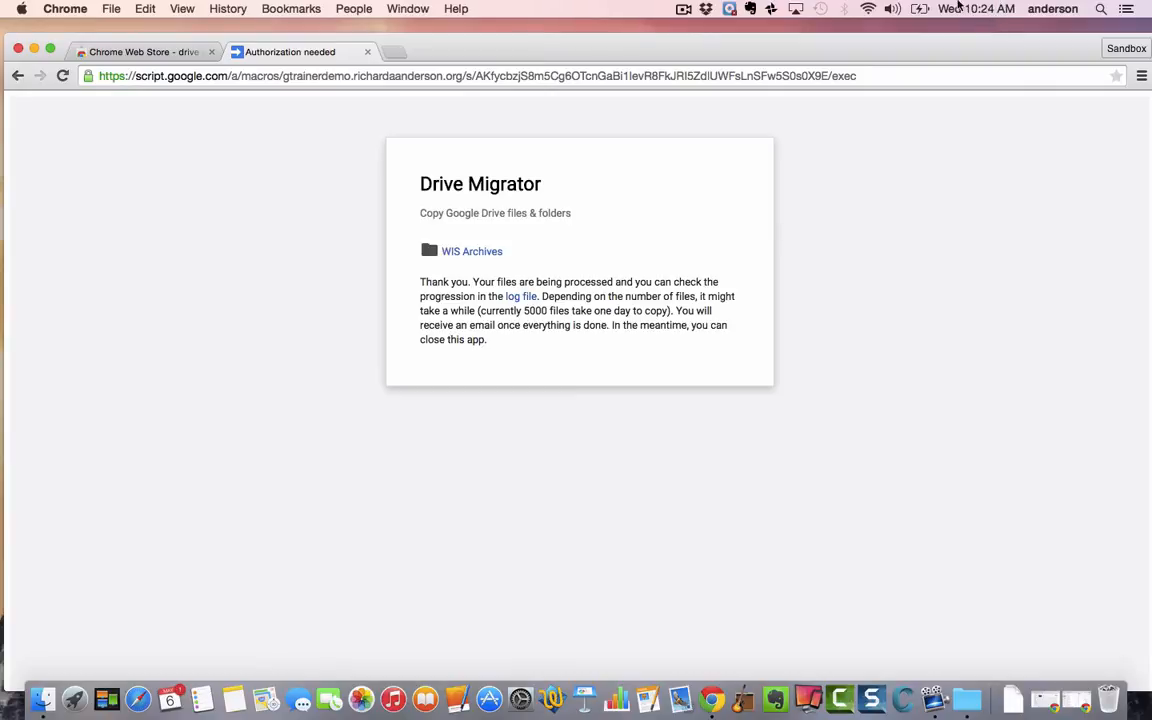
pyautogui.moveTo(995, 27)
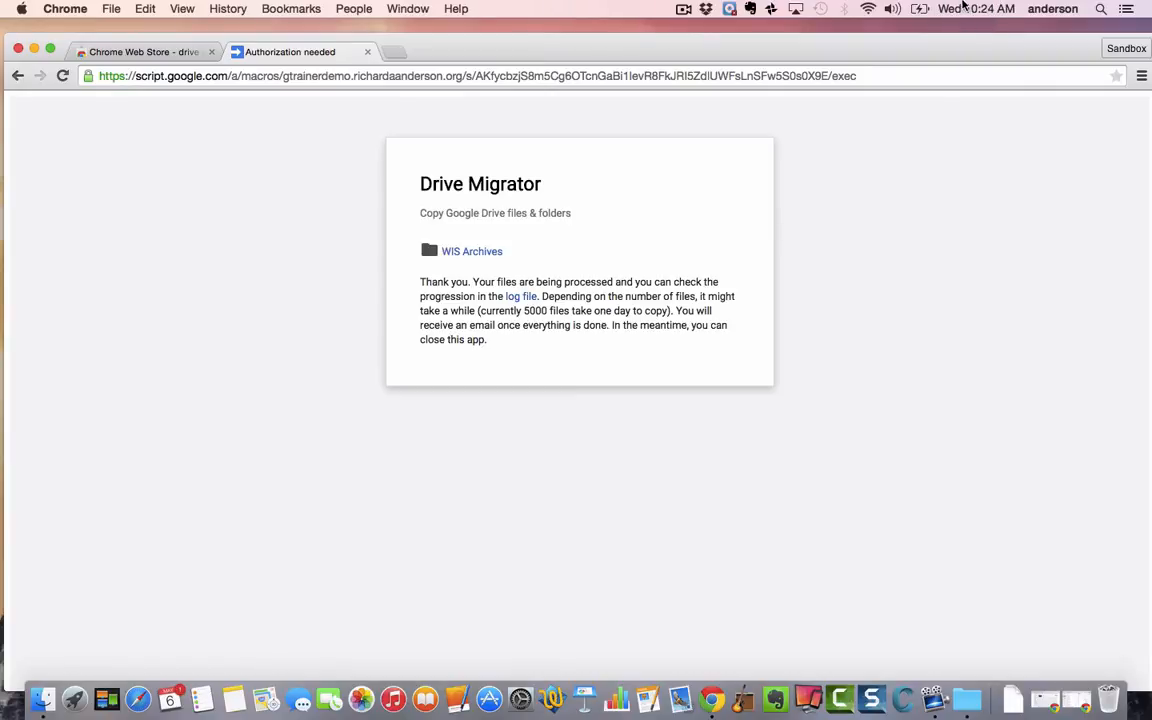
pyautogui.moveTo(576, 115)
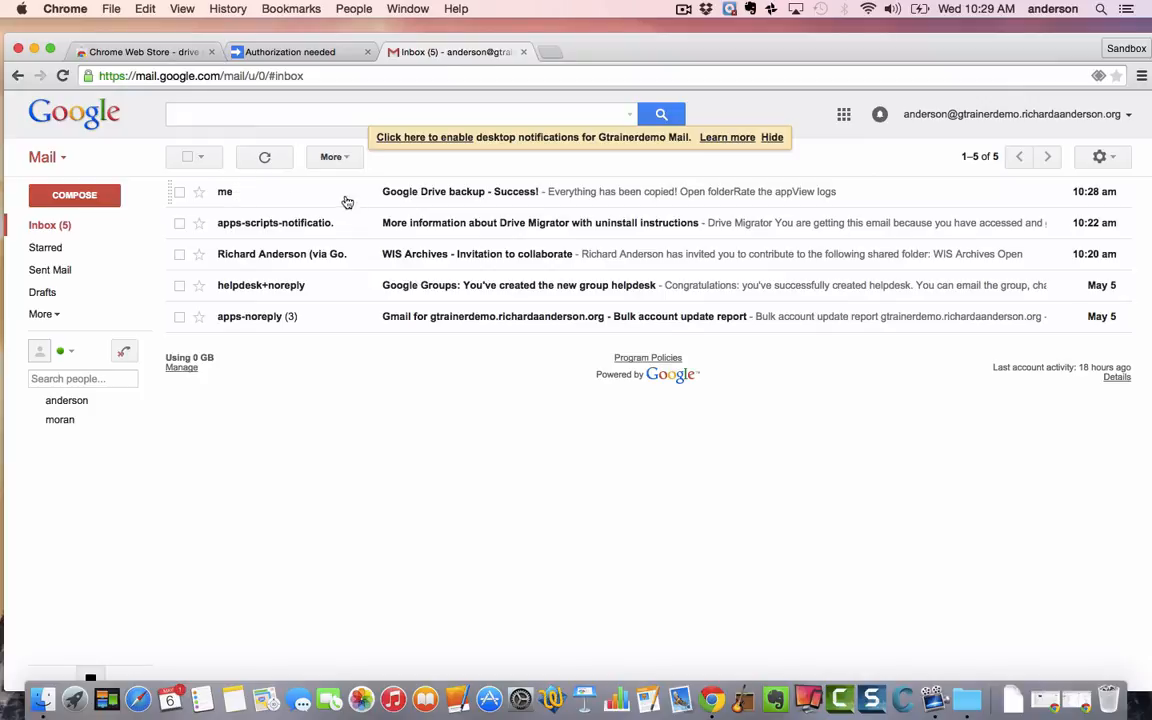
pyautogui.moveTo(550, 194)
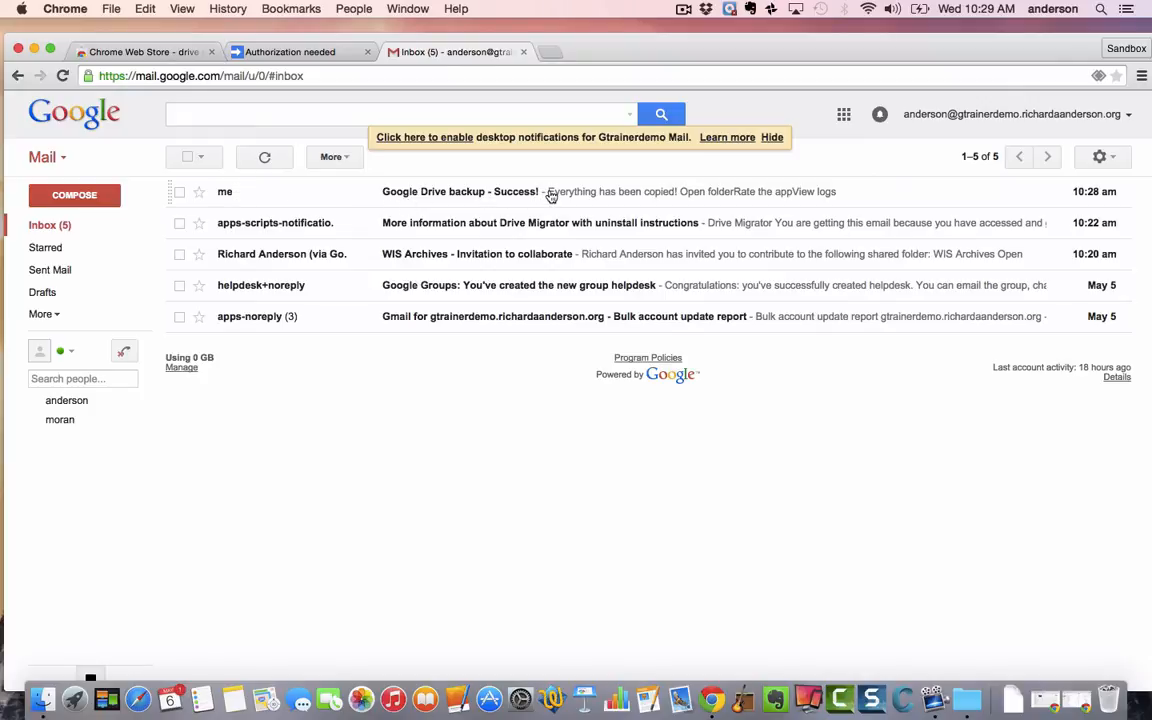
pyautogui.moveTo(979, 33)
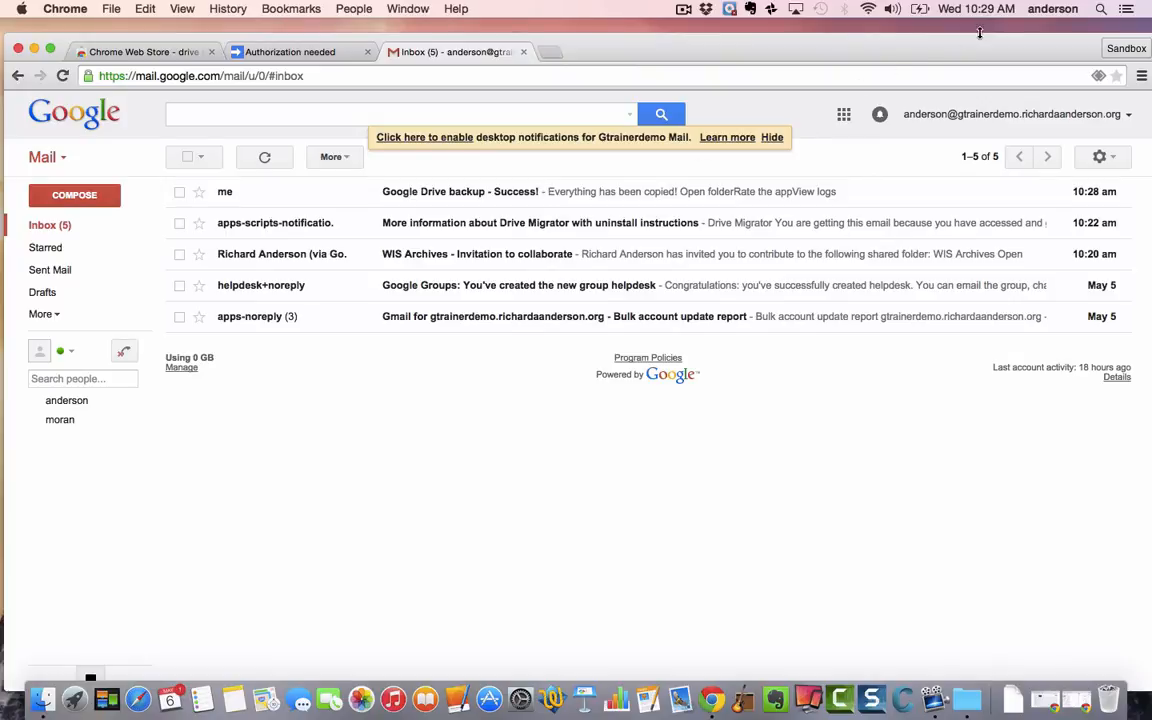
pyautogui.moveTo(466, 285)
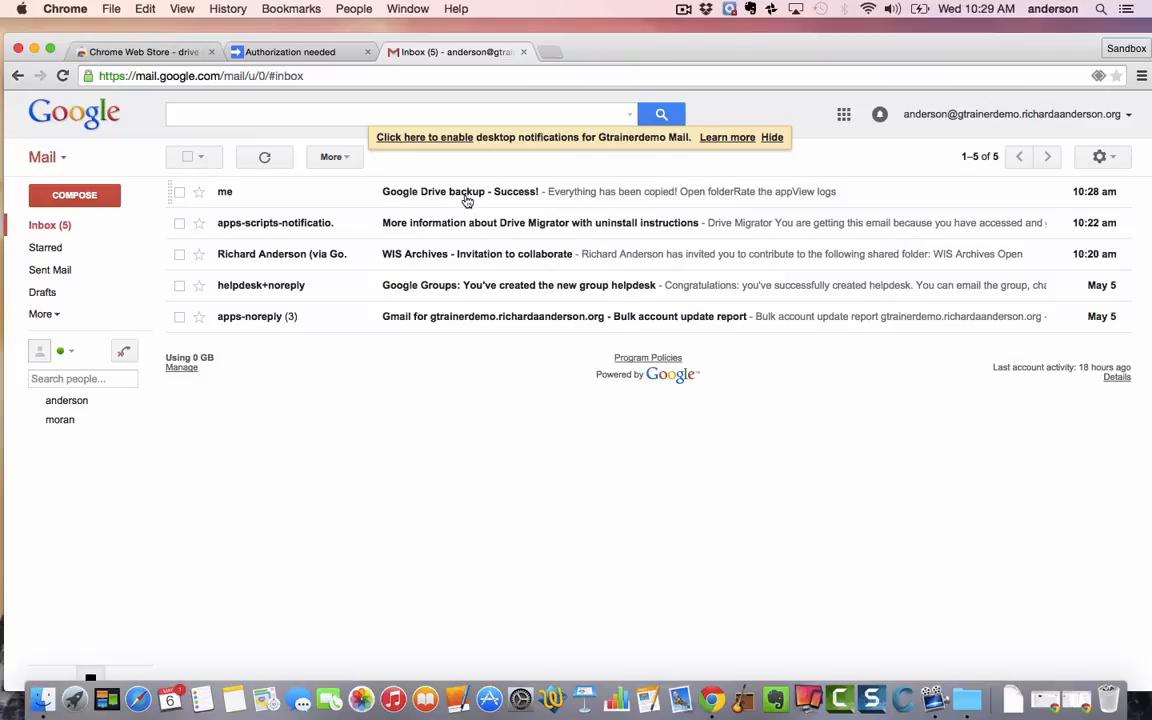
pyautogui.moveTo(466, 197)
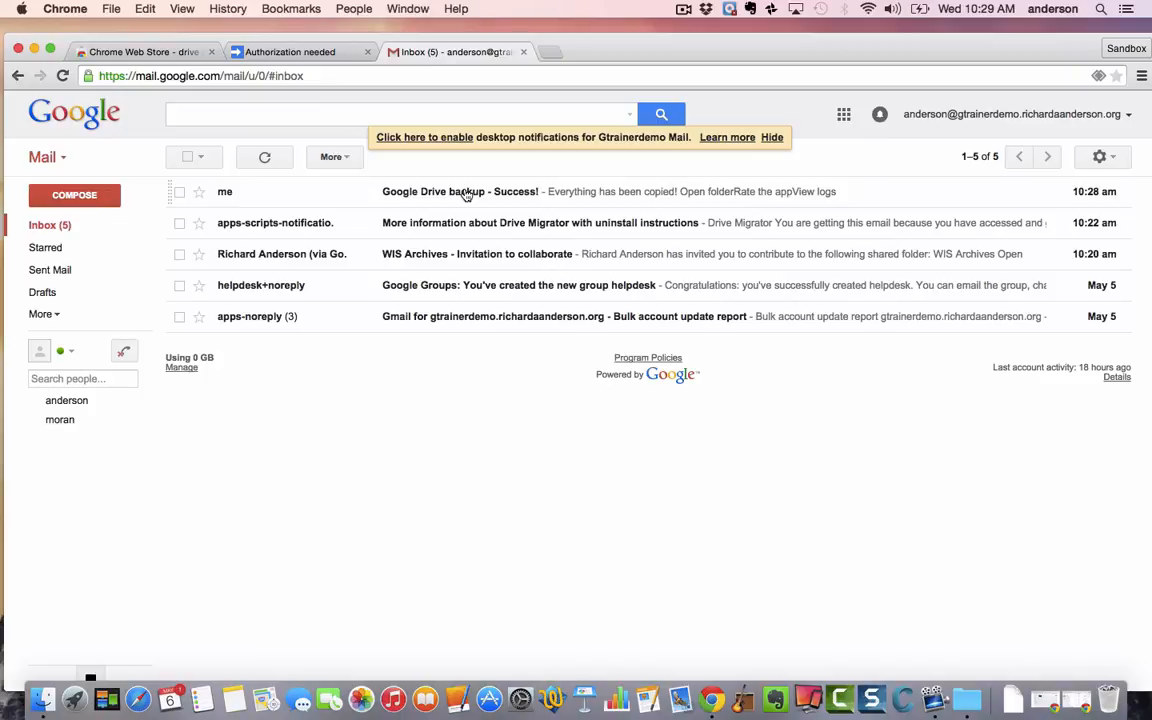
# Open the 'Google Drive backup - Success!' email in the Gmail inbox
pyautogui.click(460, 191)
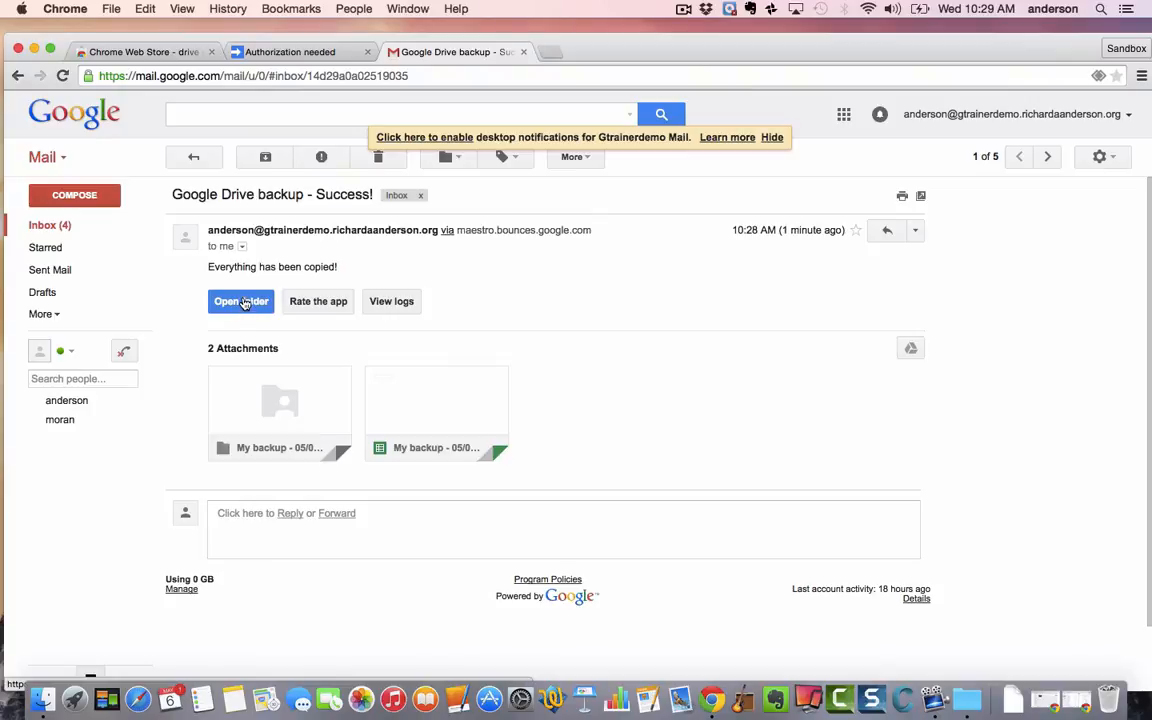
# Open the 'My backup - 05/06/2015 - 04:27' folder from the email in Drive
pyautogui.click(241, 301)
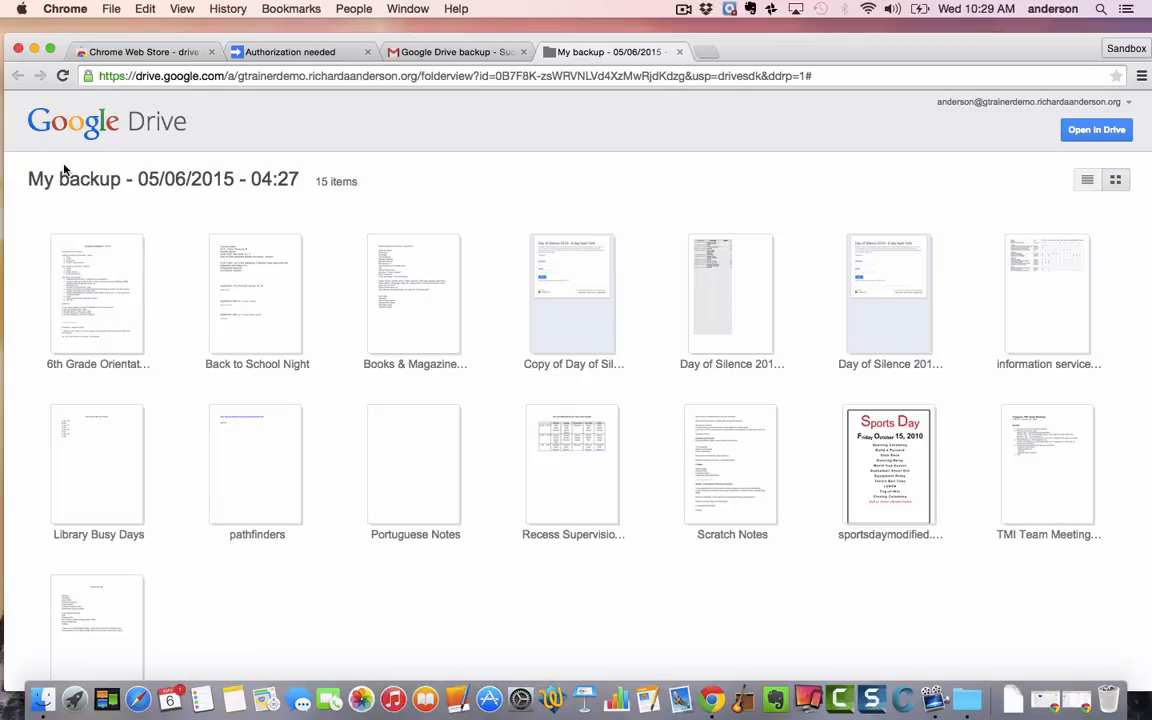
pyautogui.moveTo(53, 483)
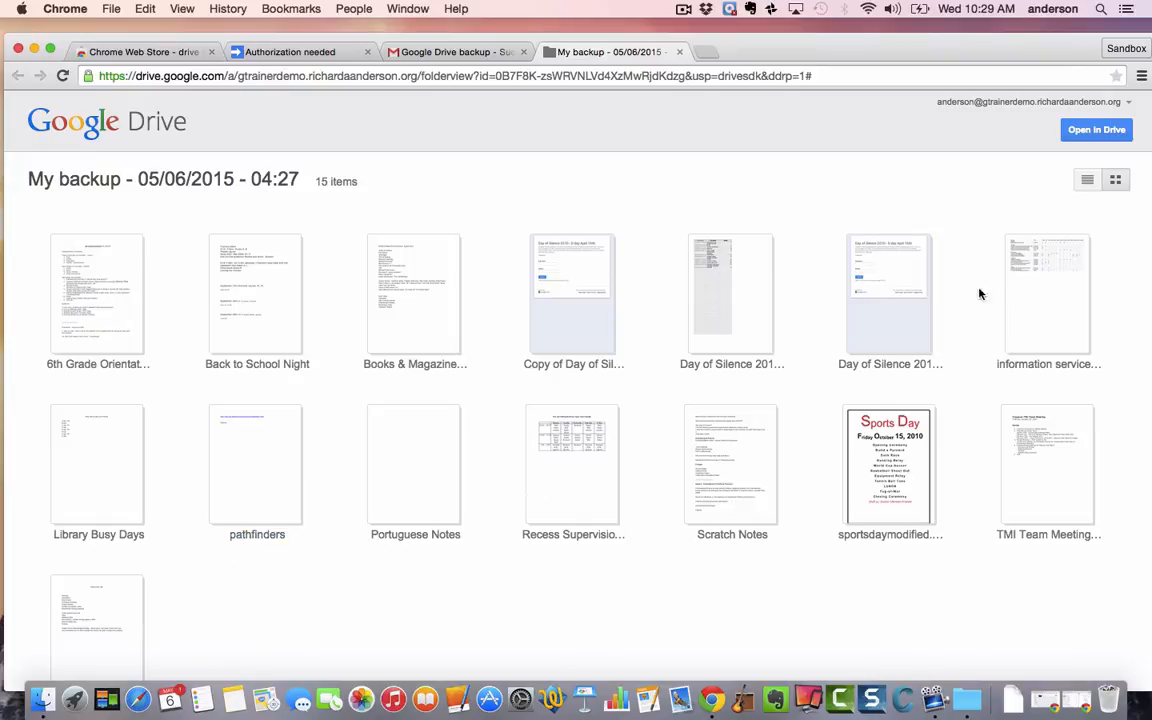
pyautogui.click(1096, 130)
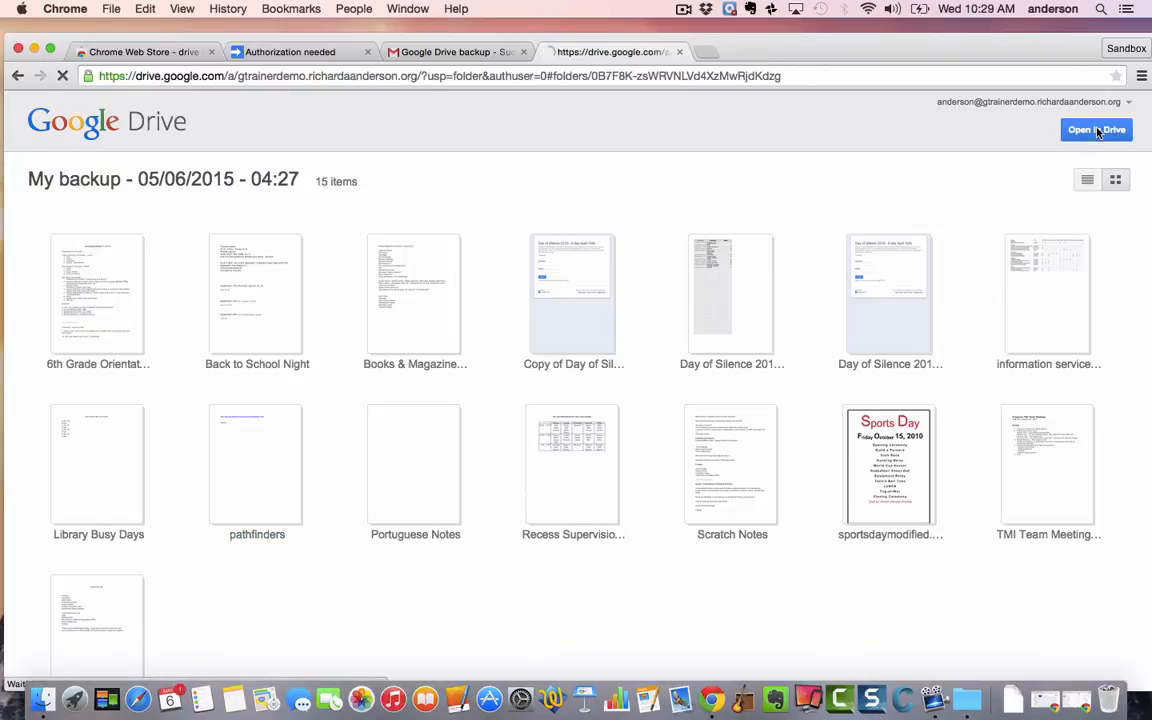
# Load the backup folder in full Drive and select the 6th Grade Orientation document
pyautogui.click(1096, 130)
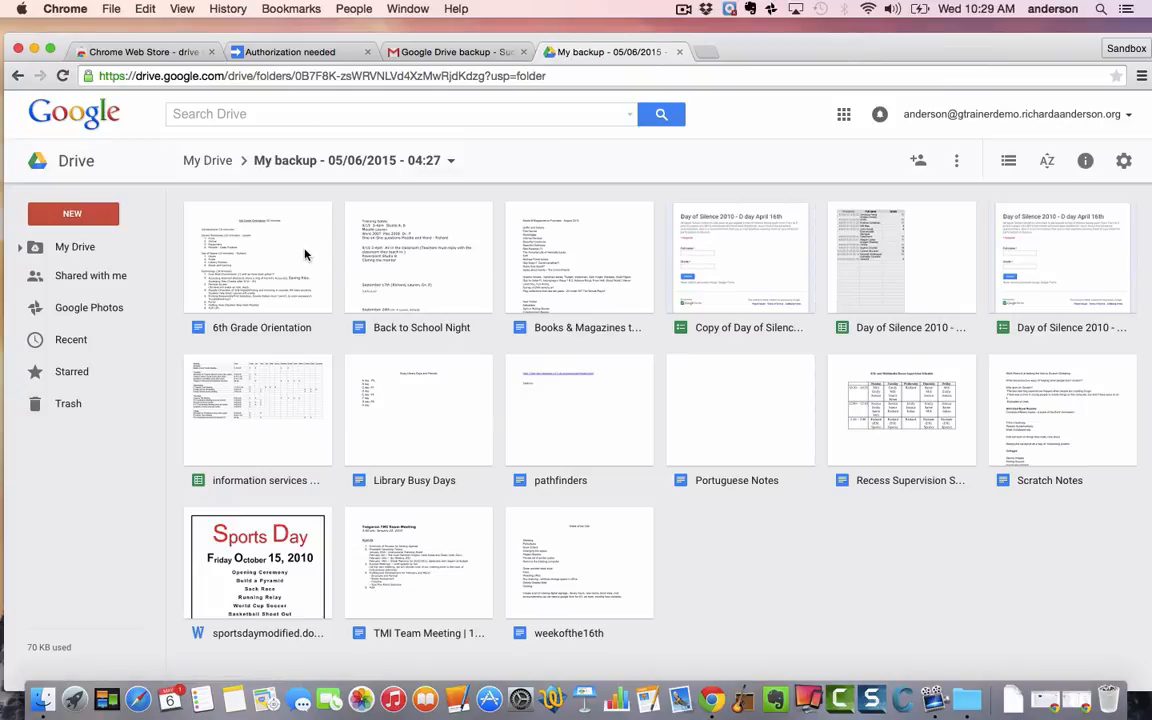
pyautogui.click(257, 257)
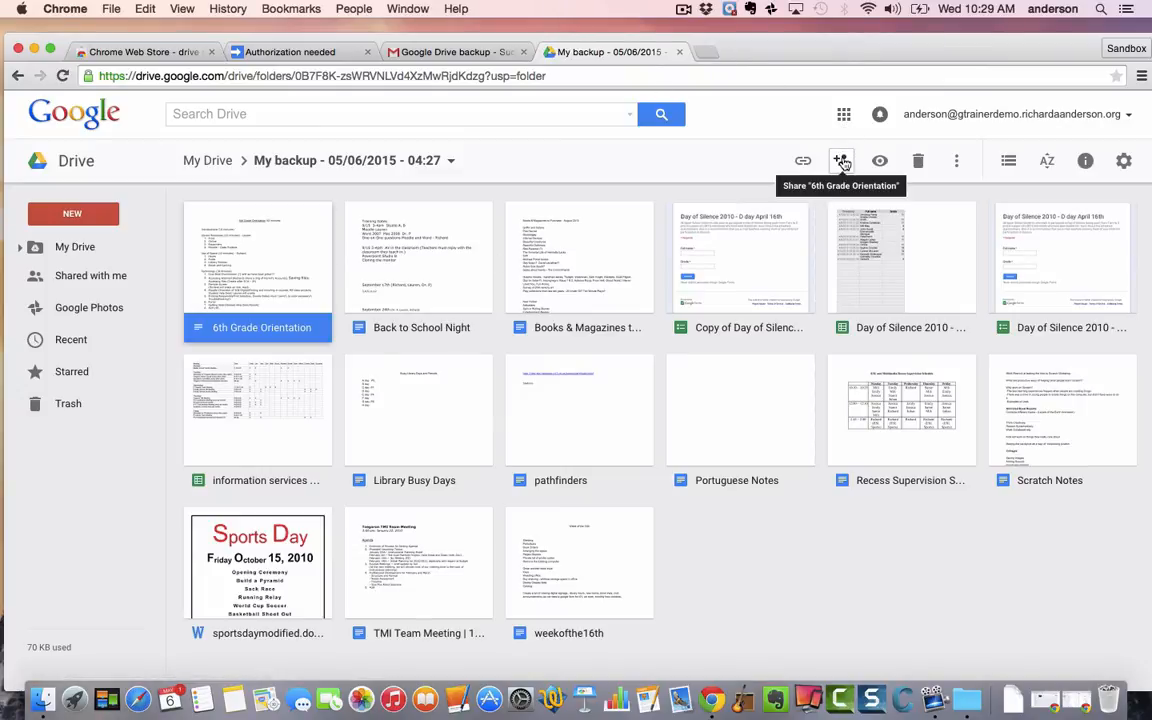
pyautogui.click(841, 161)
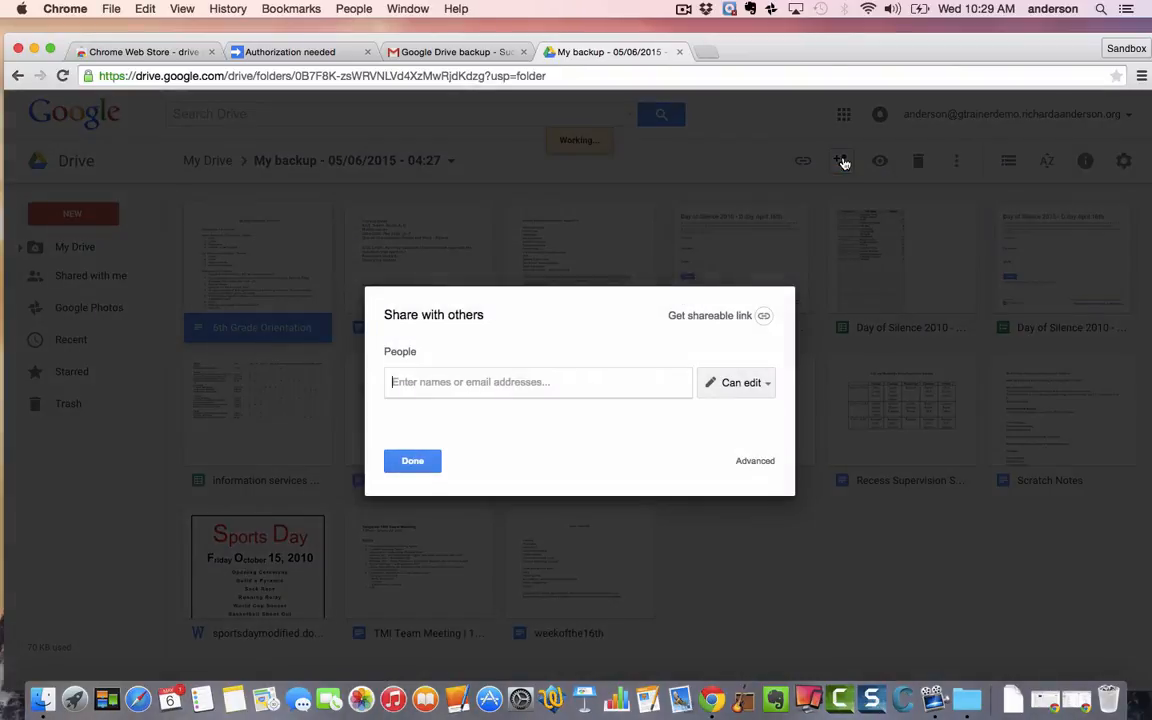
pyautogui.click(755, 460)
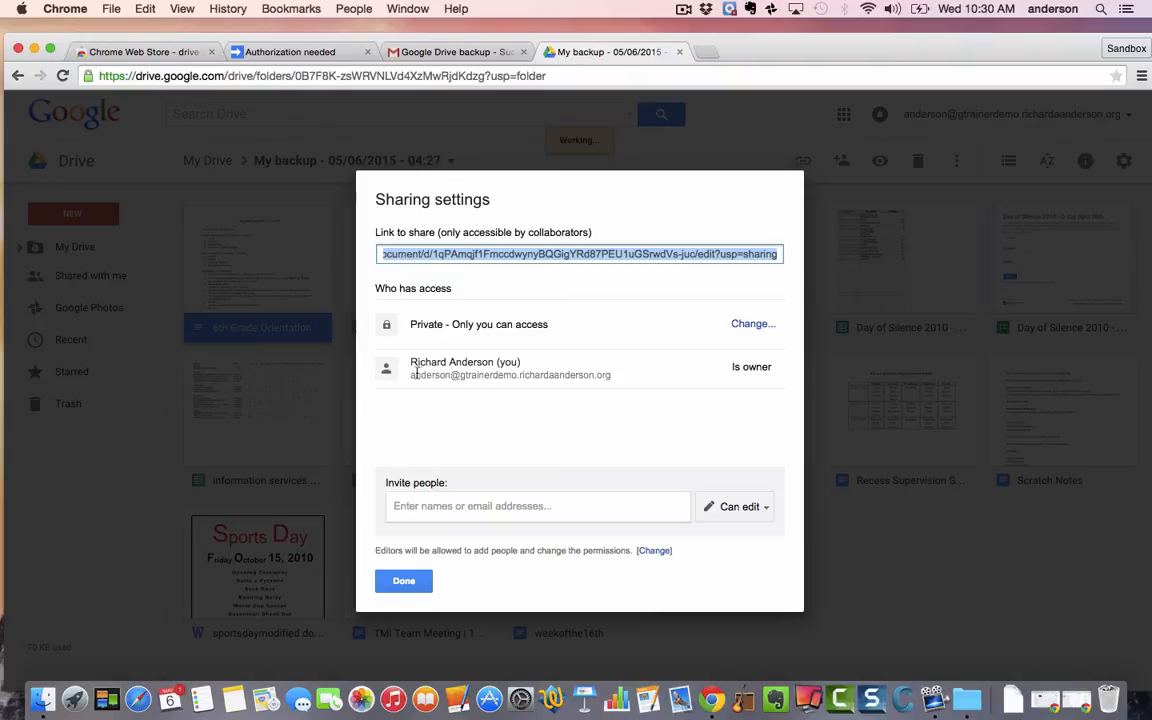
pyautogui.moveTo(428, 372)
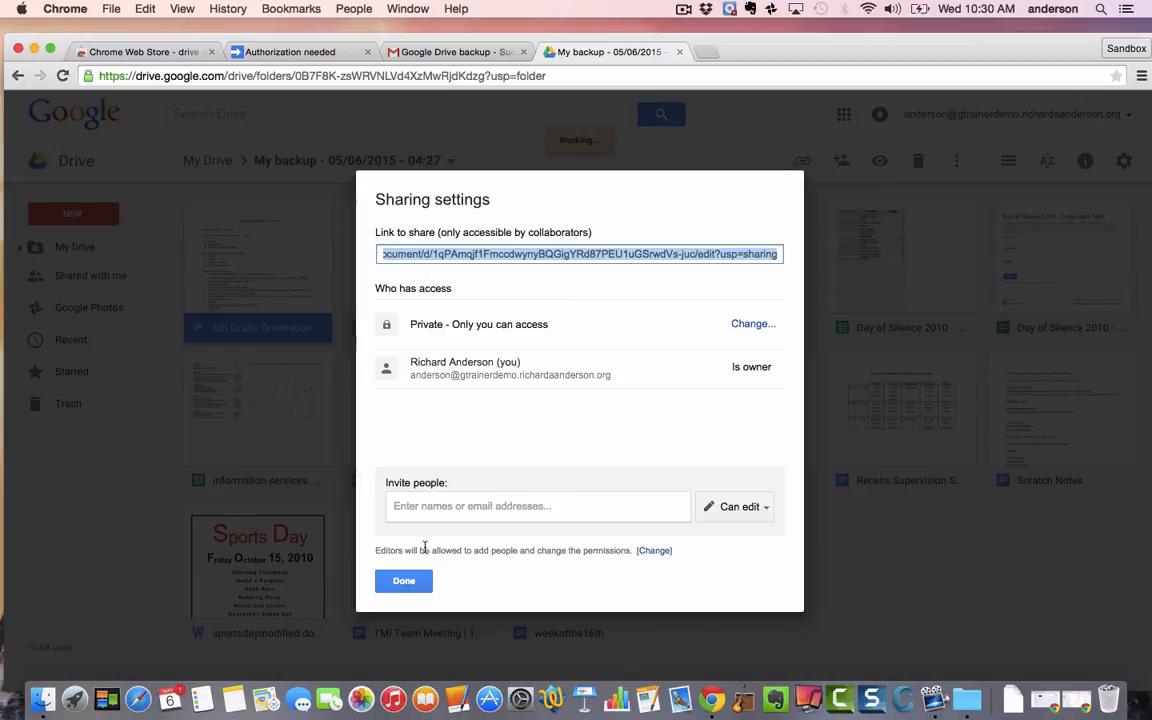
pyautogui.click(403, 580)
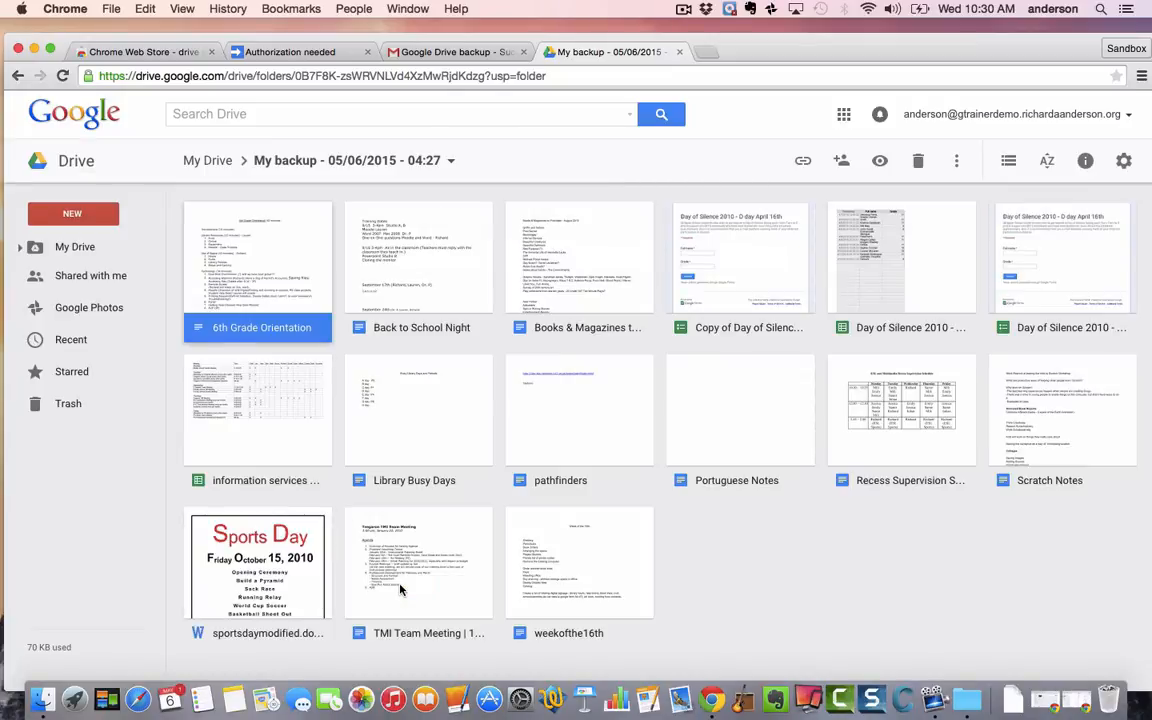